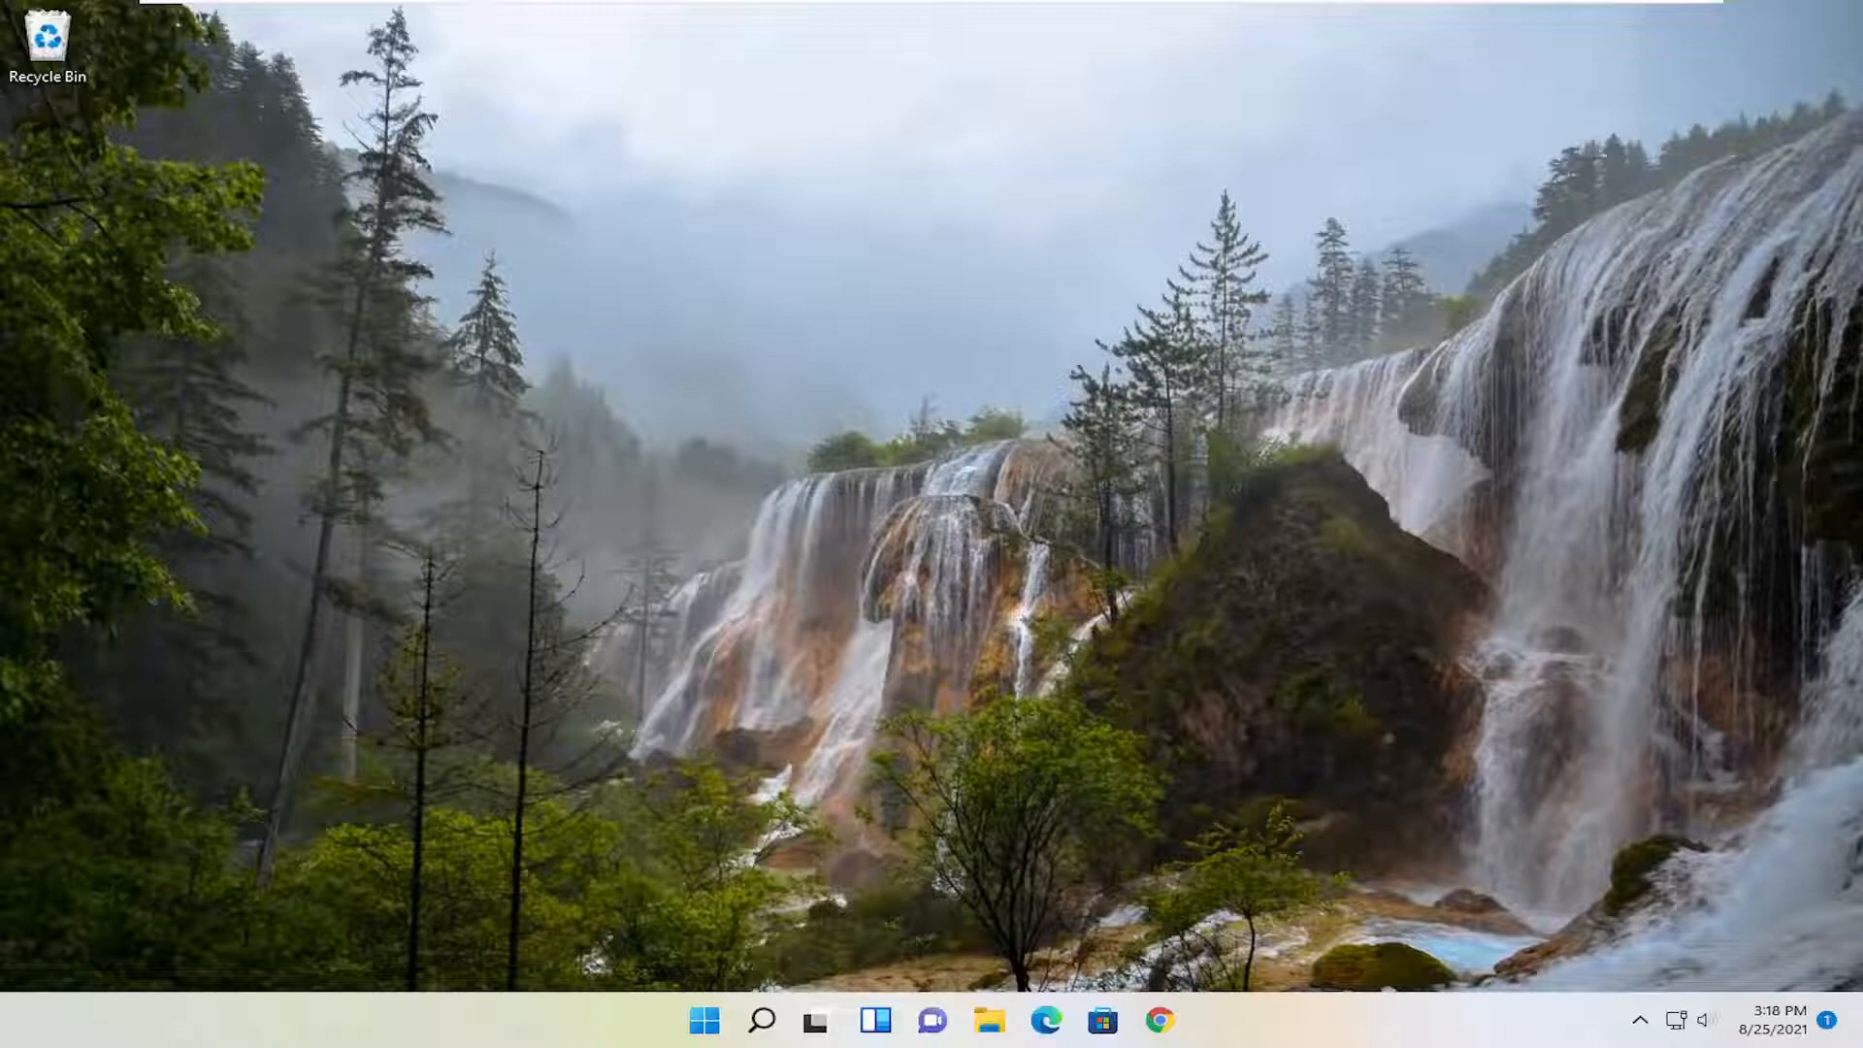
Search for 'cmd' and run Command Prompt as administrator
left_click(762, 1021)
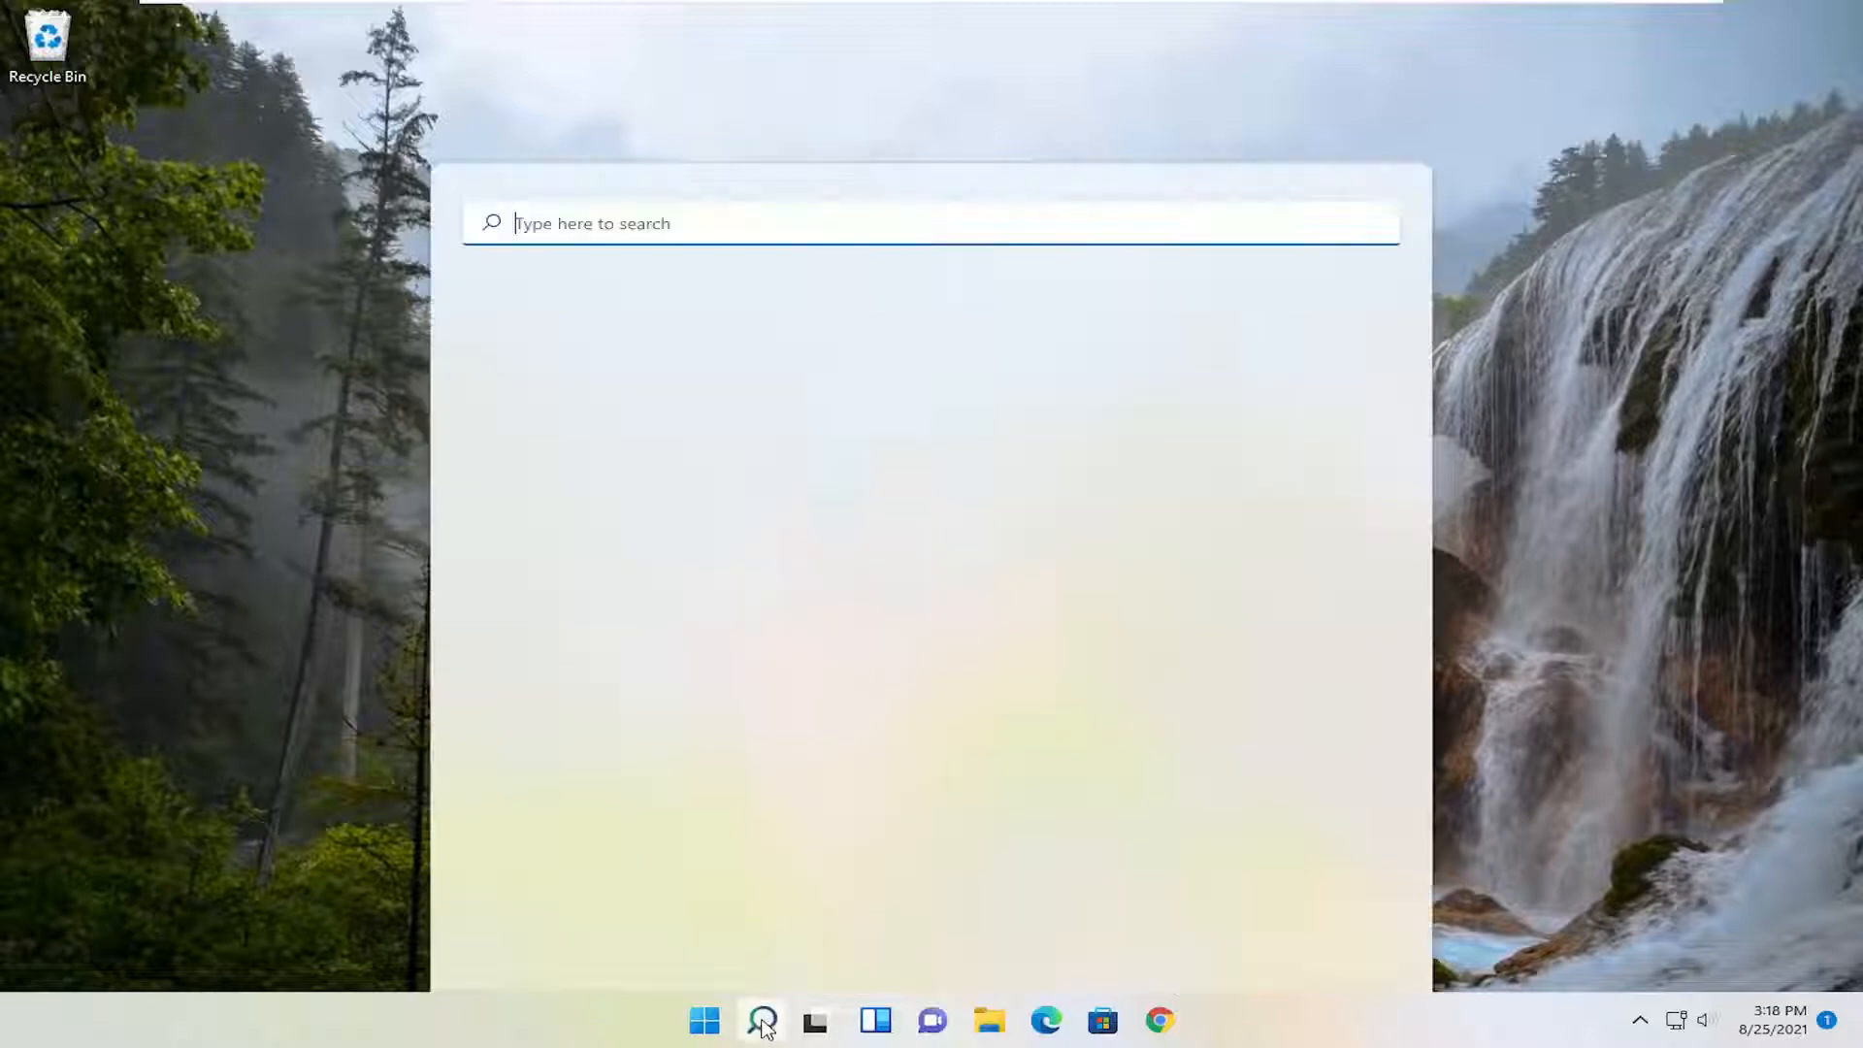
type("cmd")
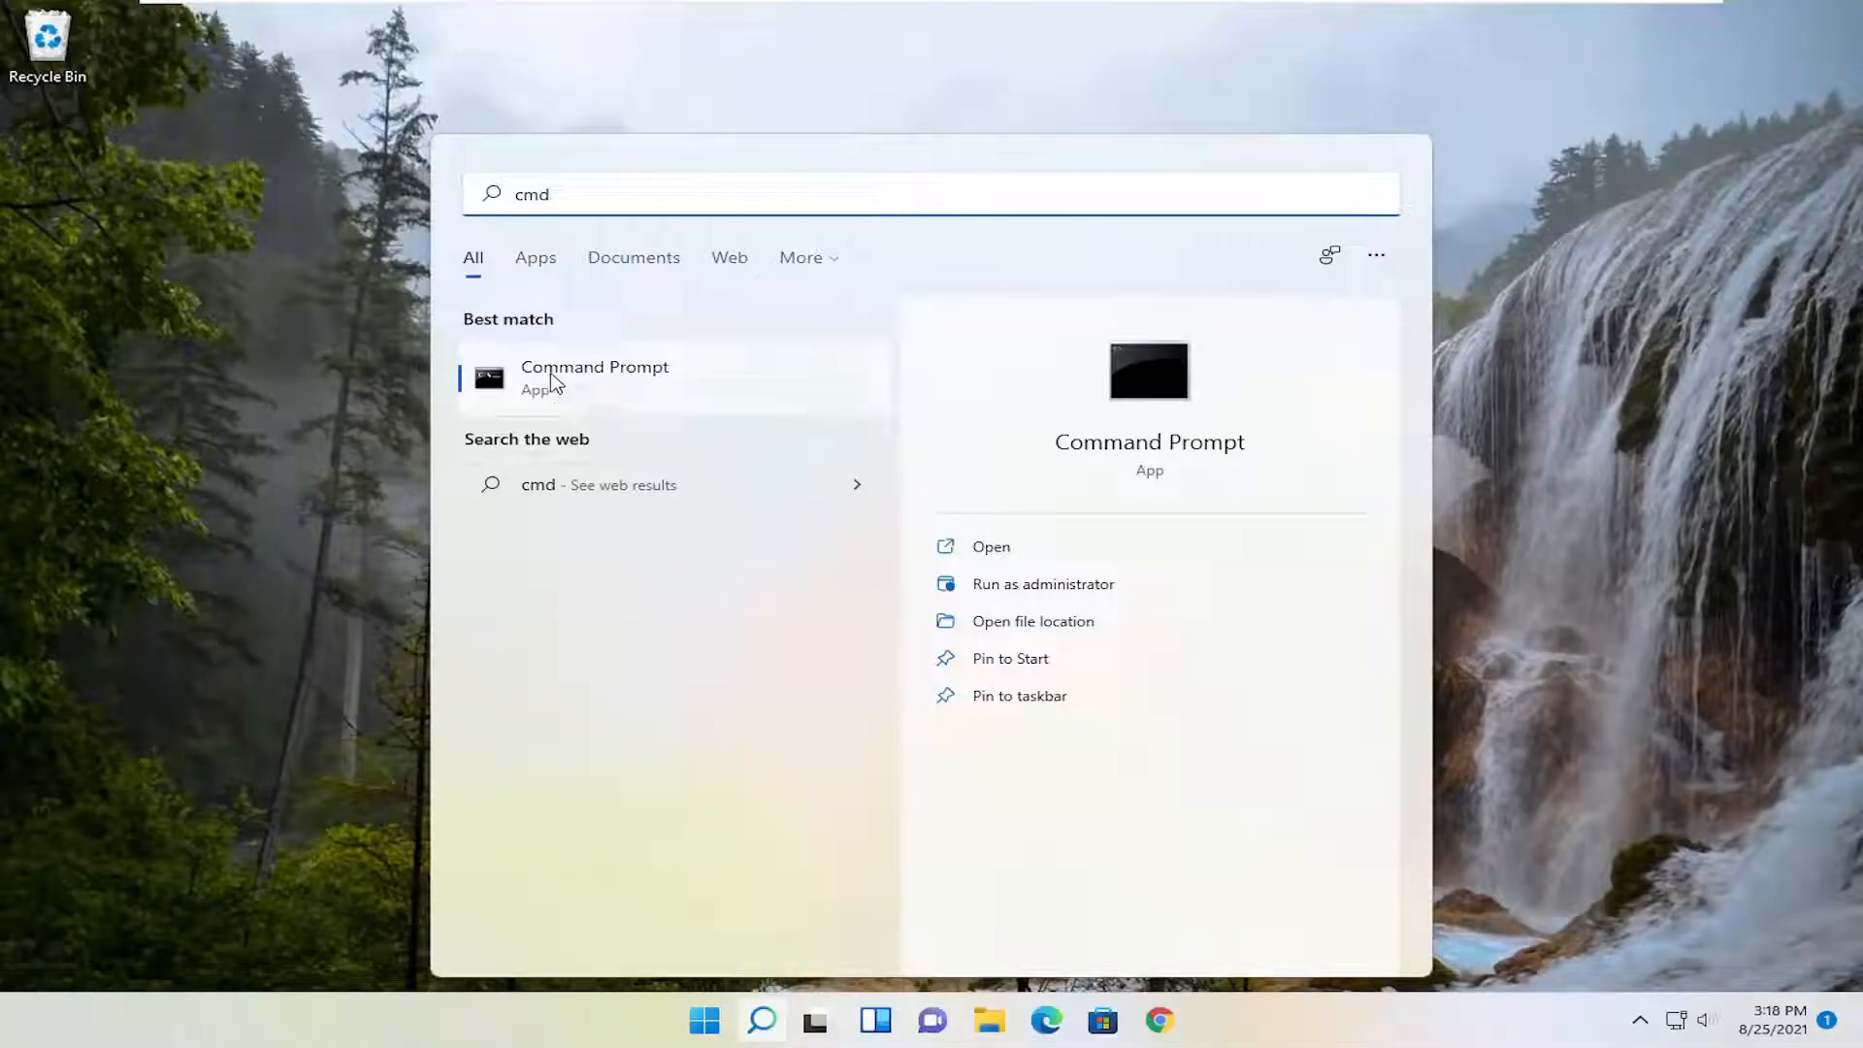
right_click(594, 376)
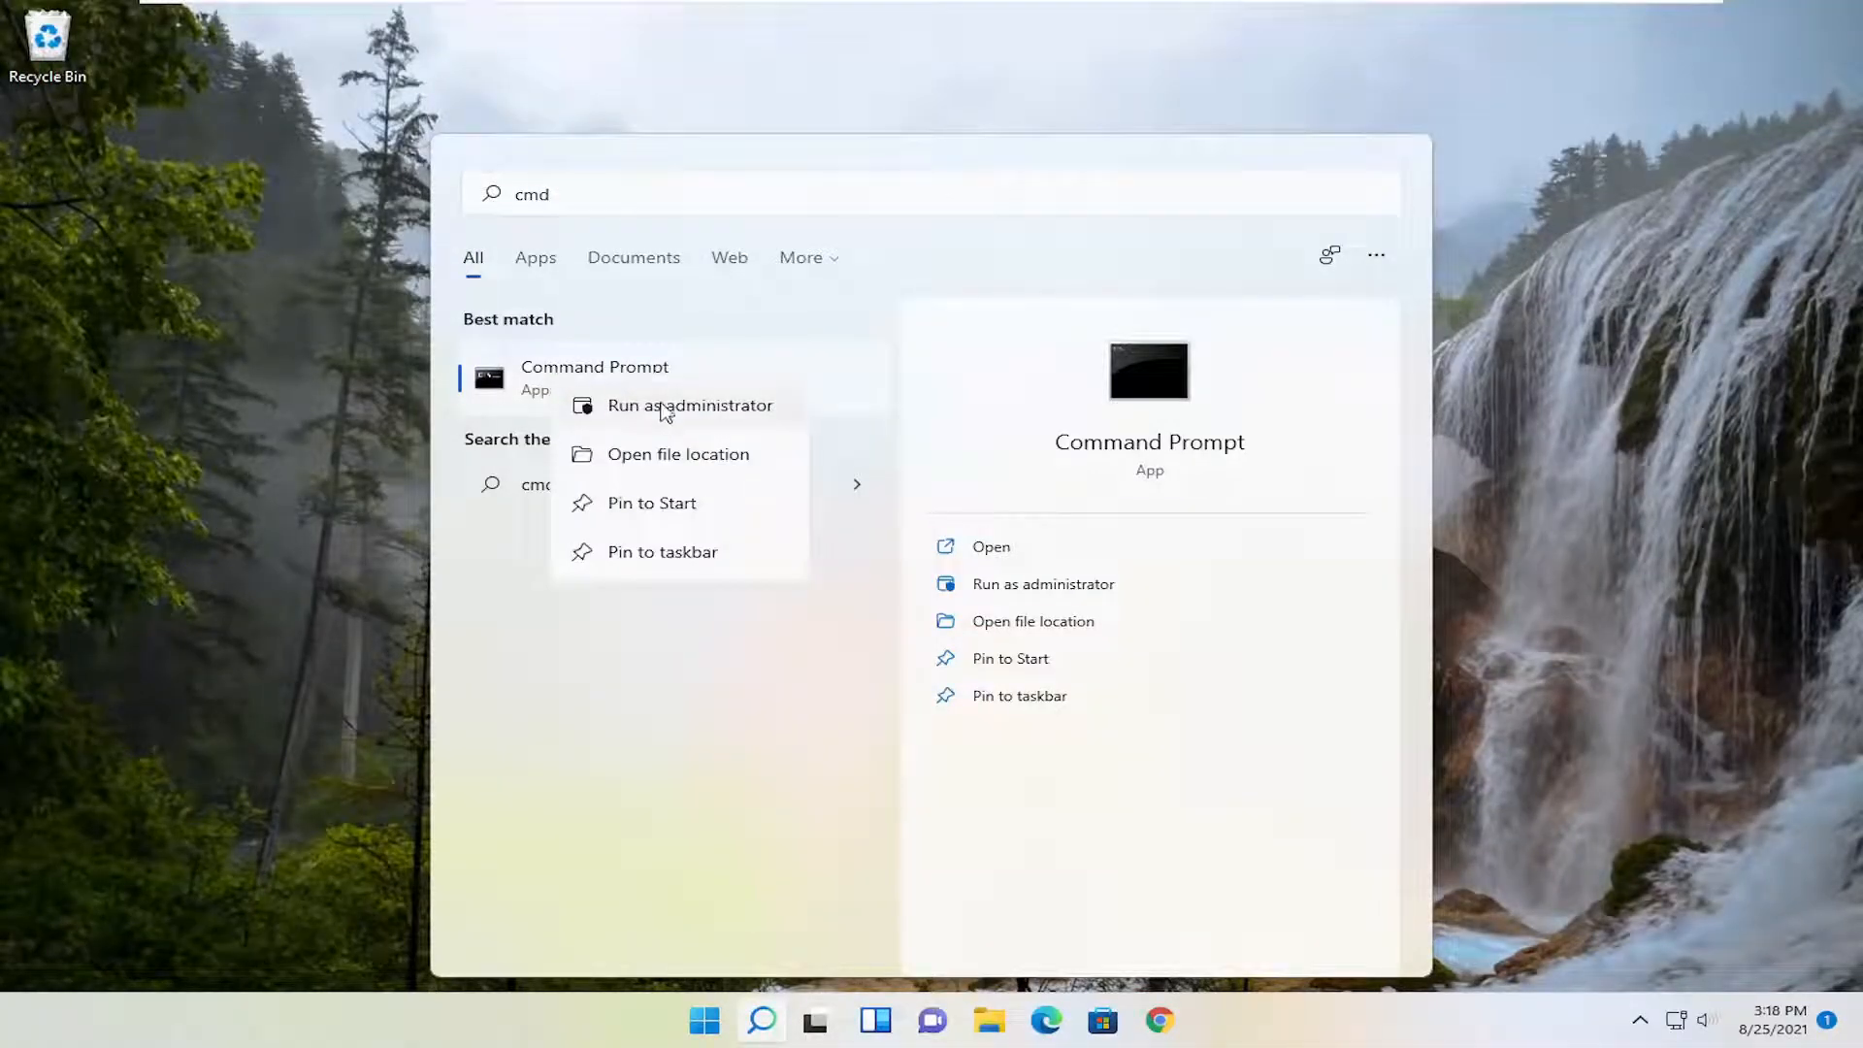
left_click(690, 406)
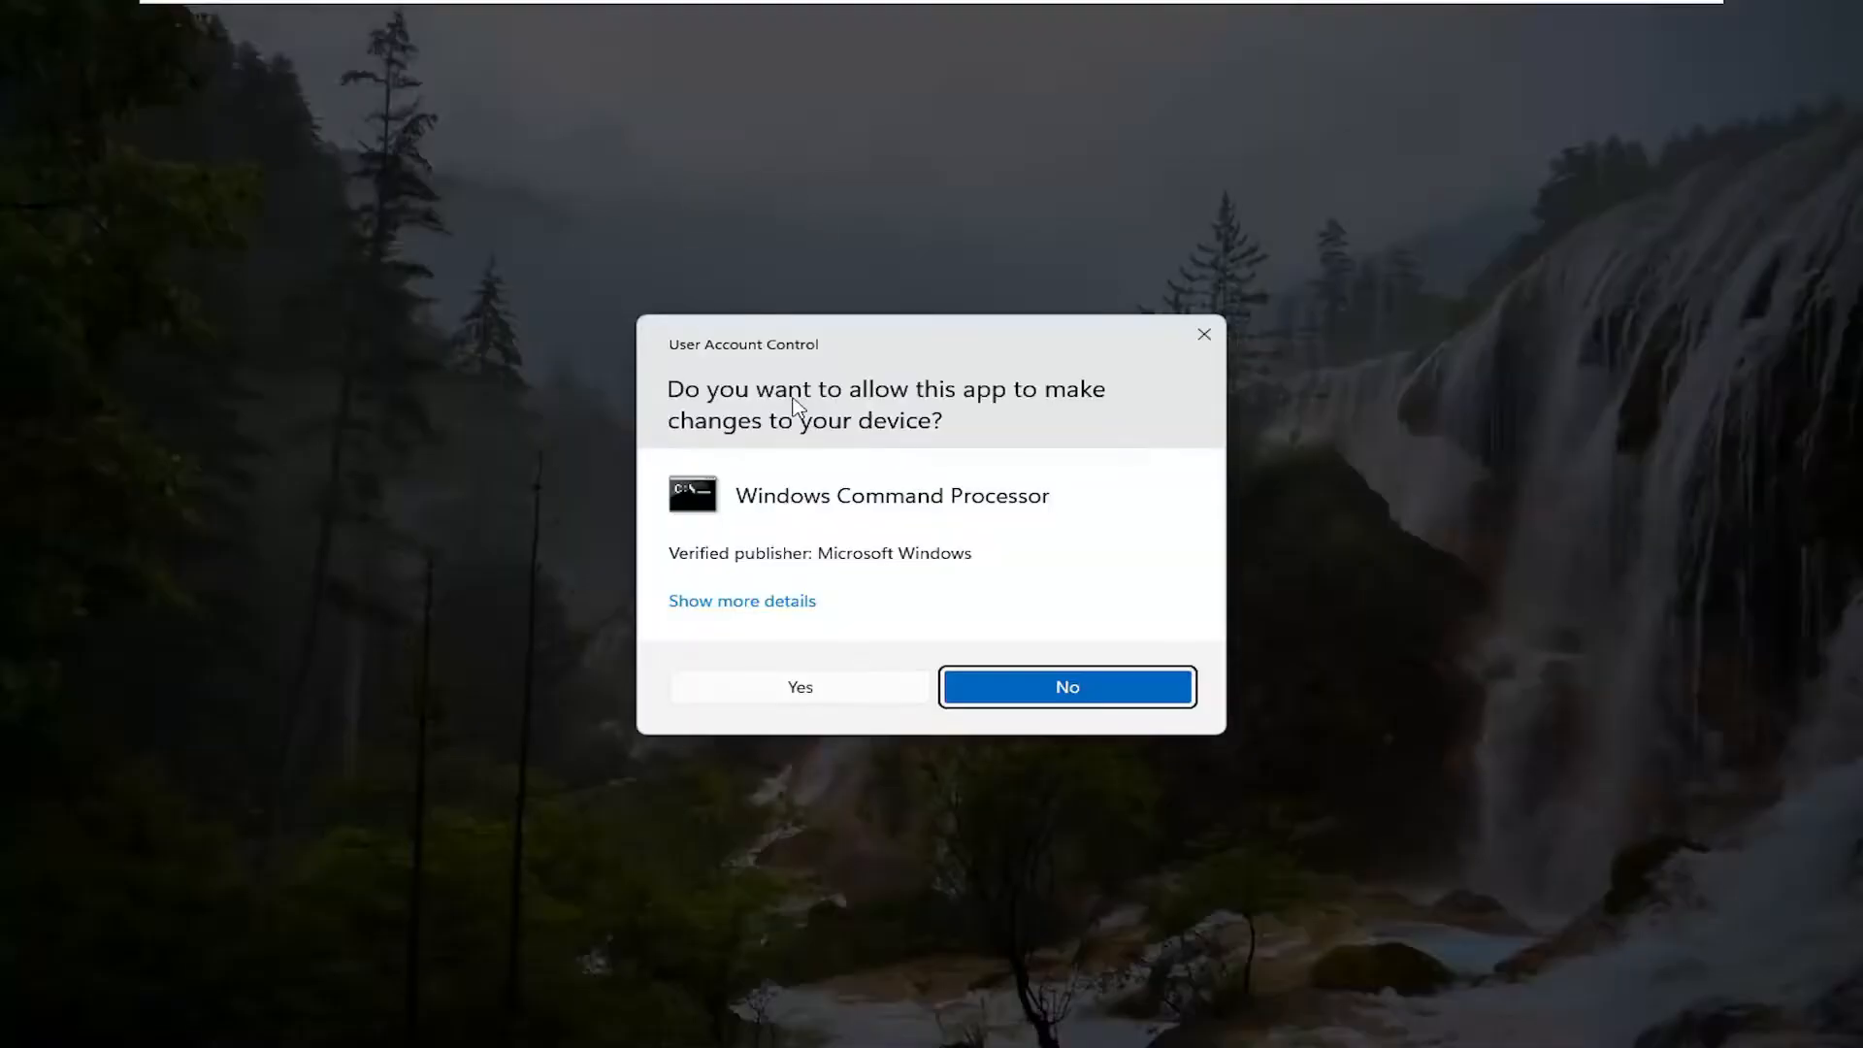
mouse_move(868, 666)
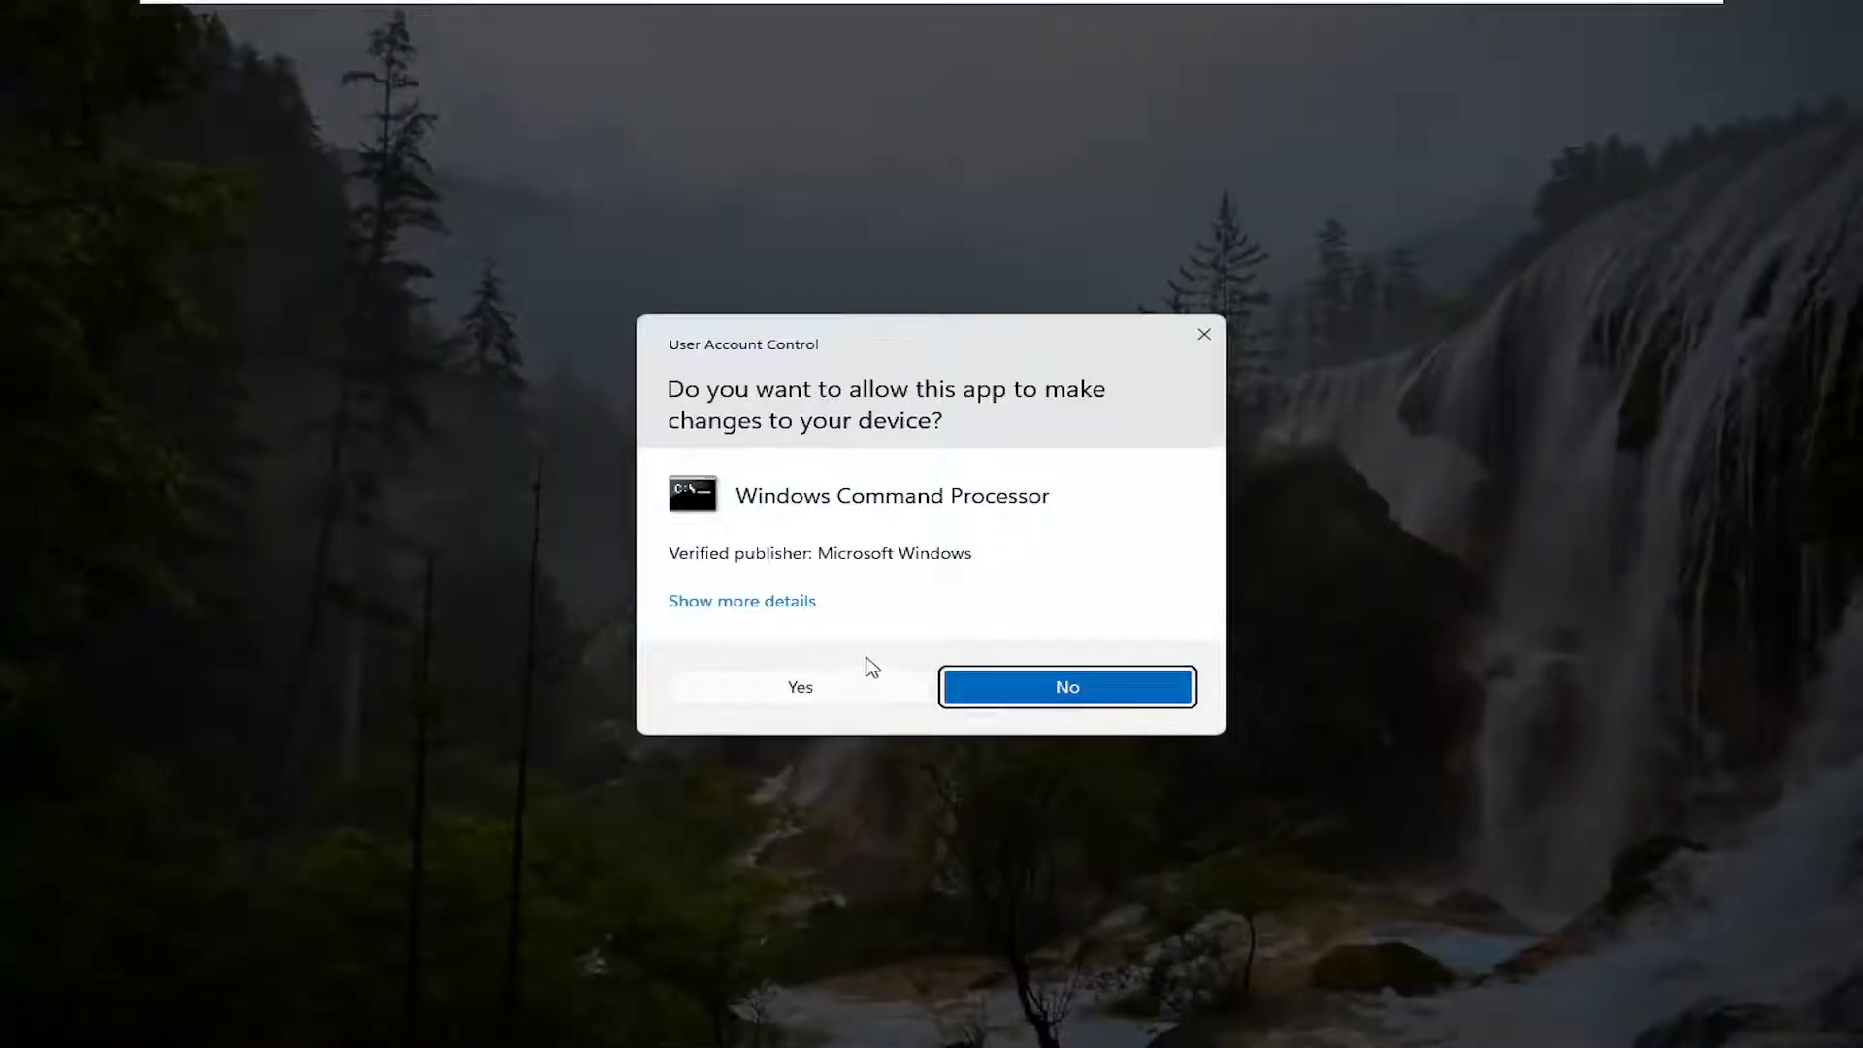
Approve the permission prompt and enter 'ipconfig /flushdns' in the administrator Command Prompt
left_click(799, 687)
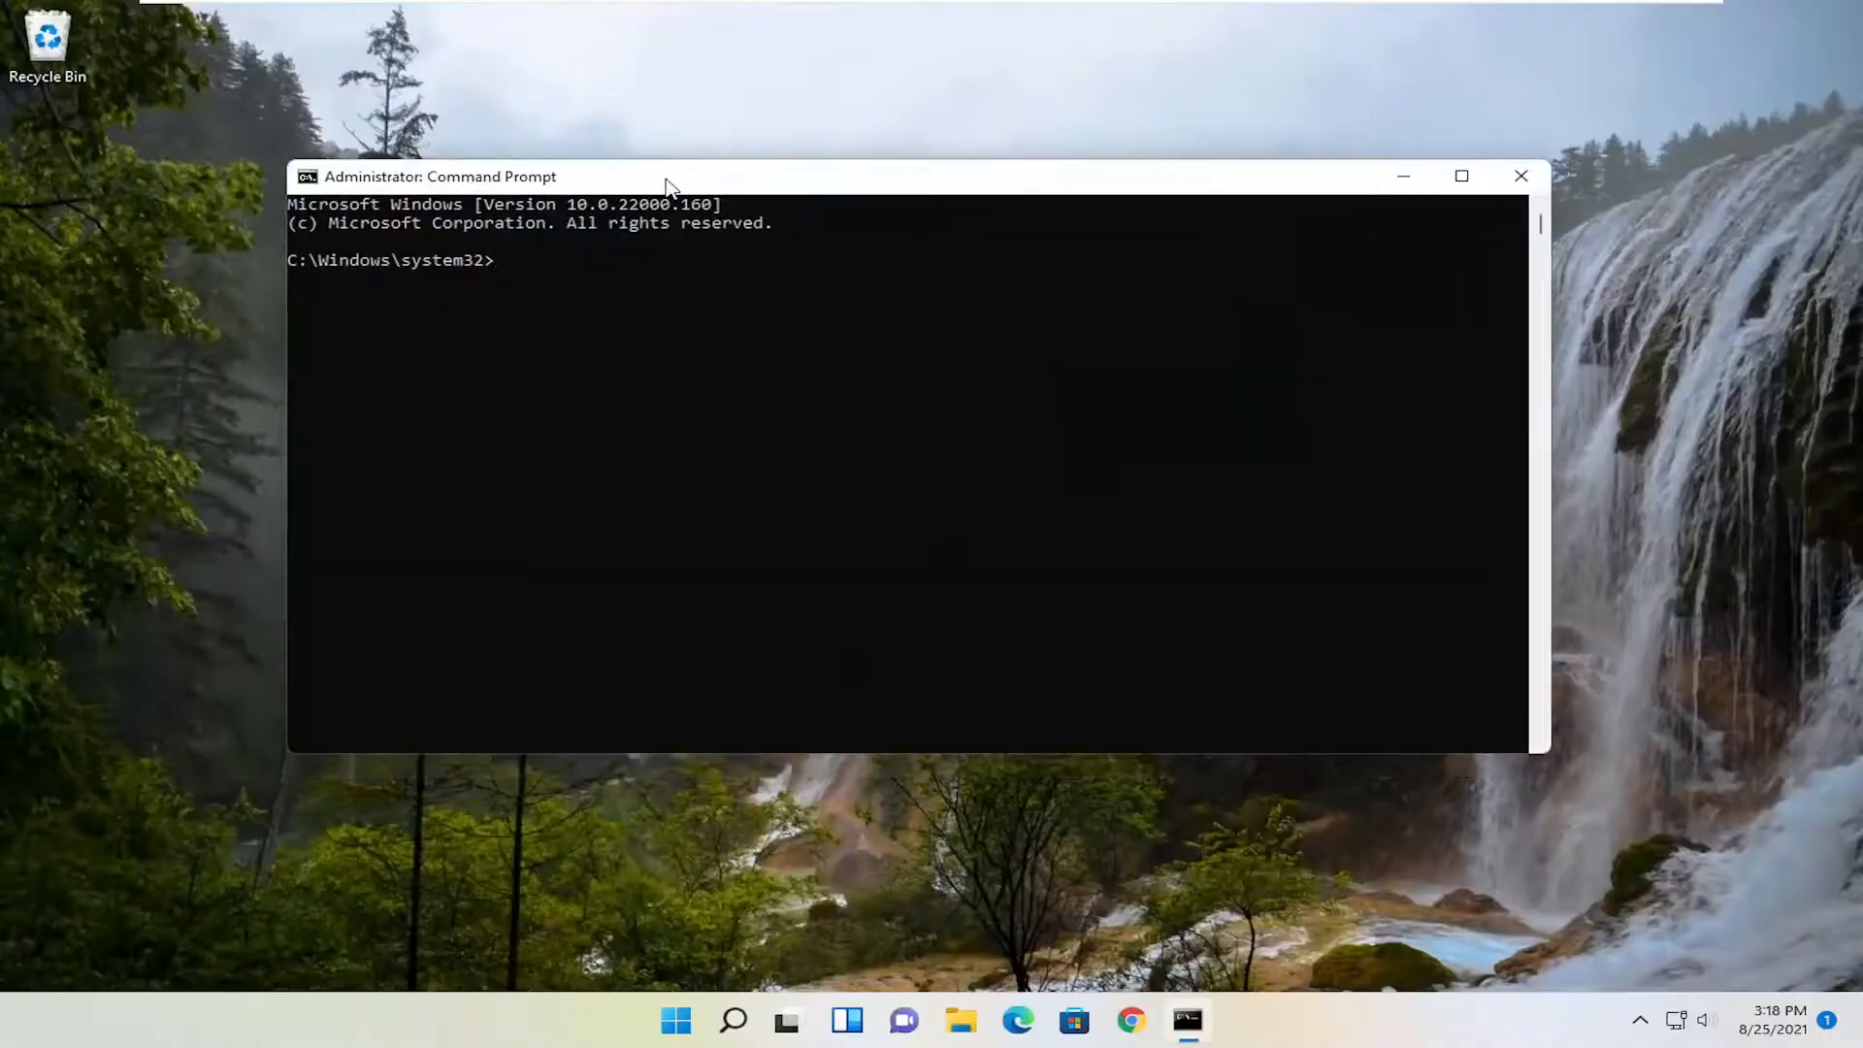
left_click_drag(666, 176, 666, 157)
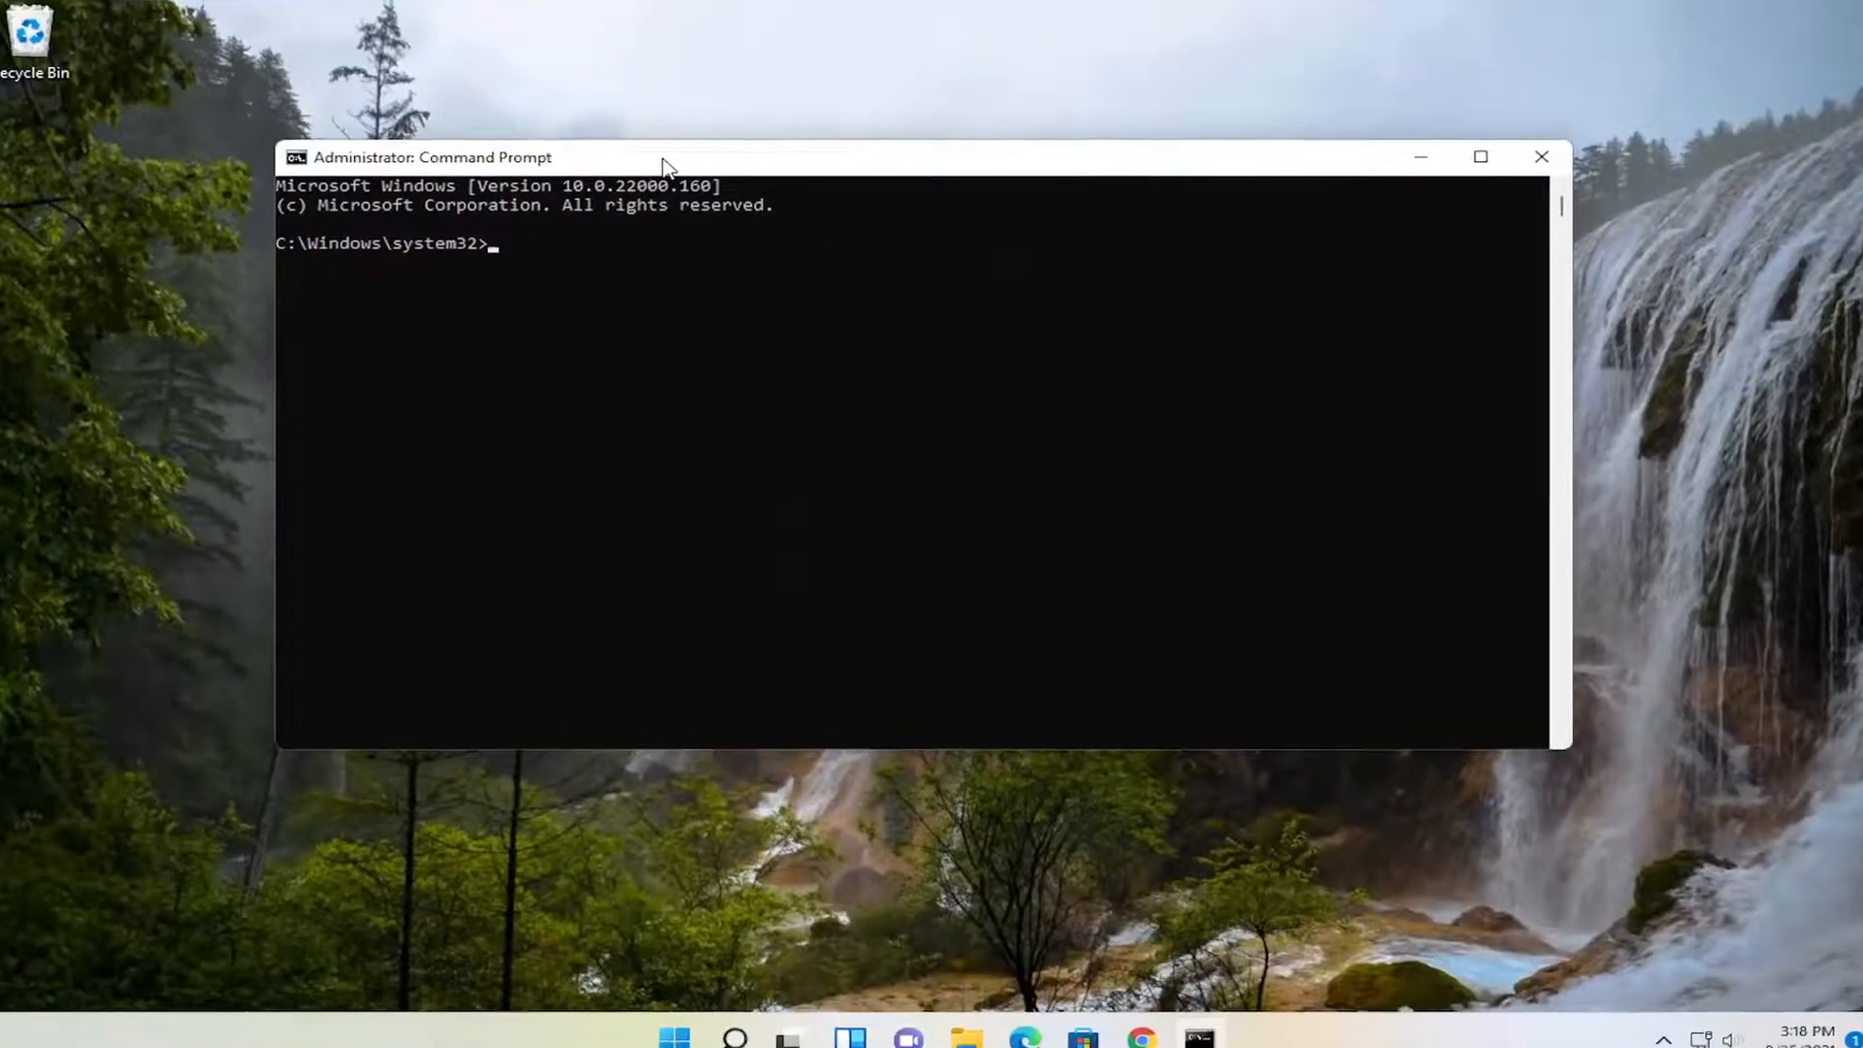
type("ipc")
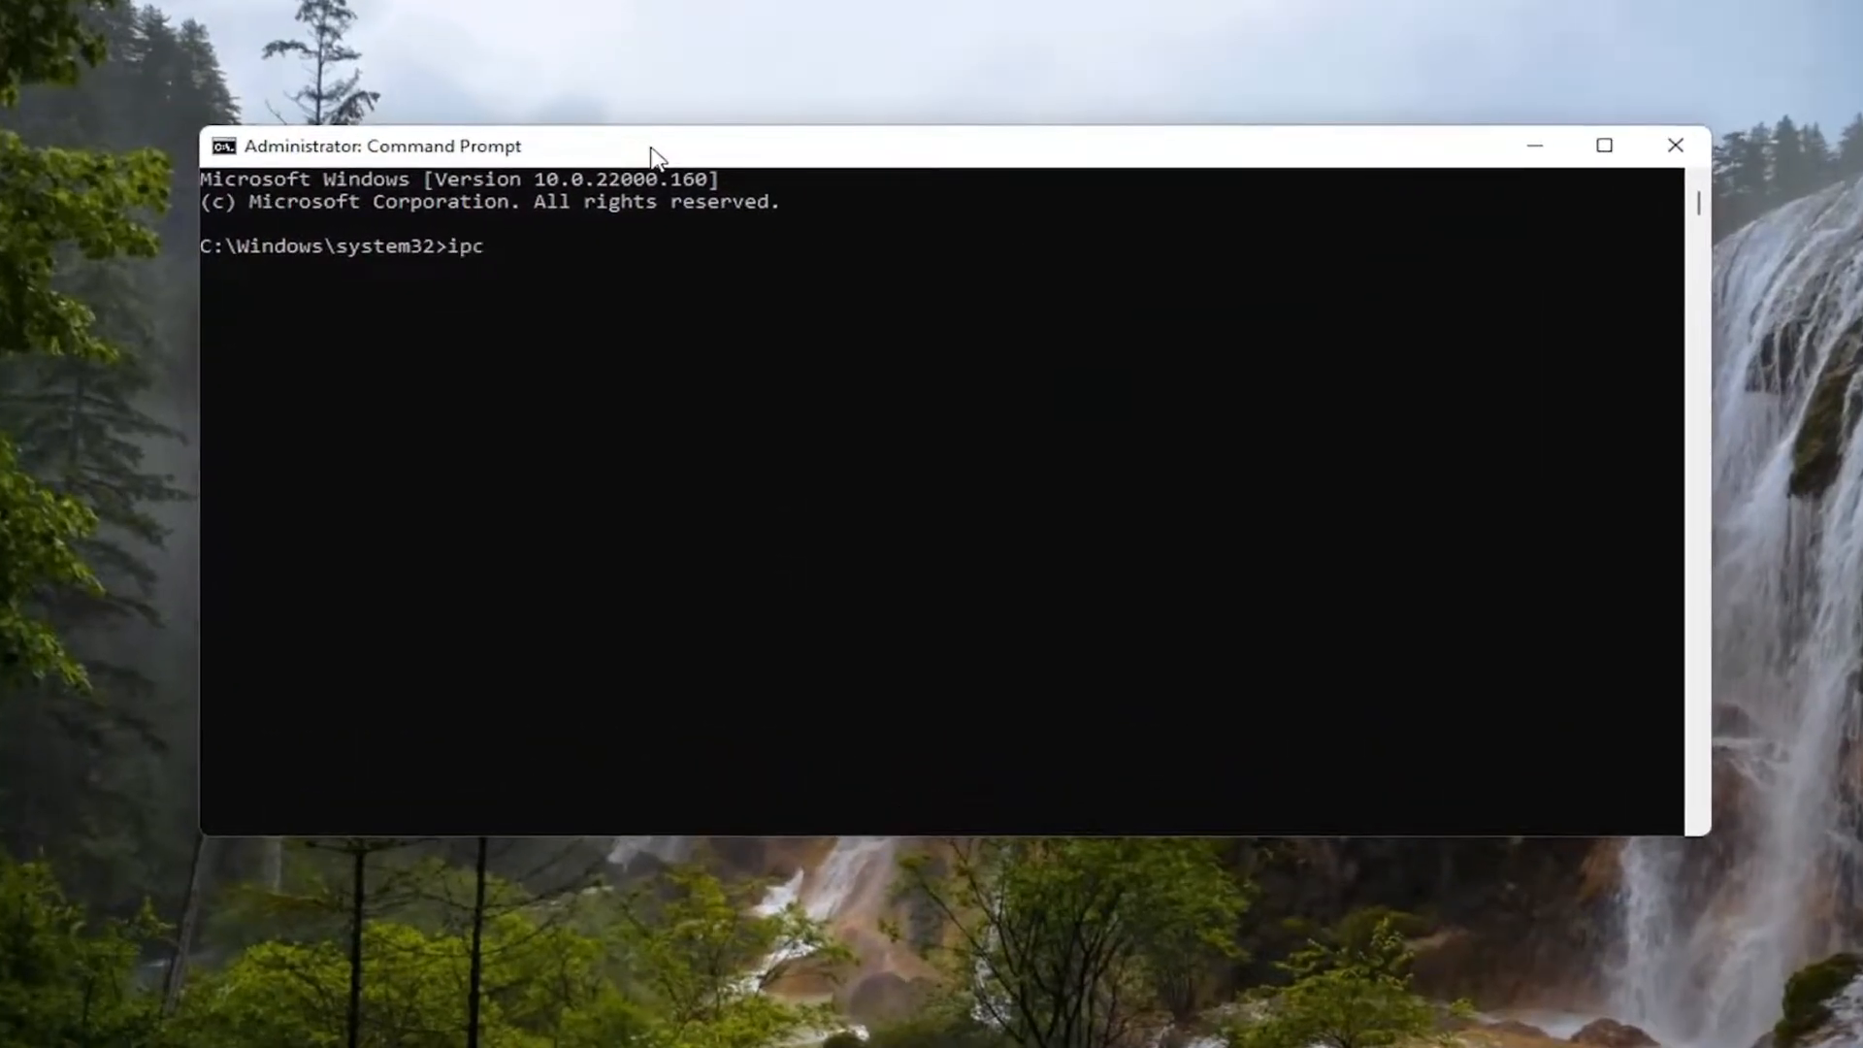
type("onfig")
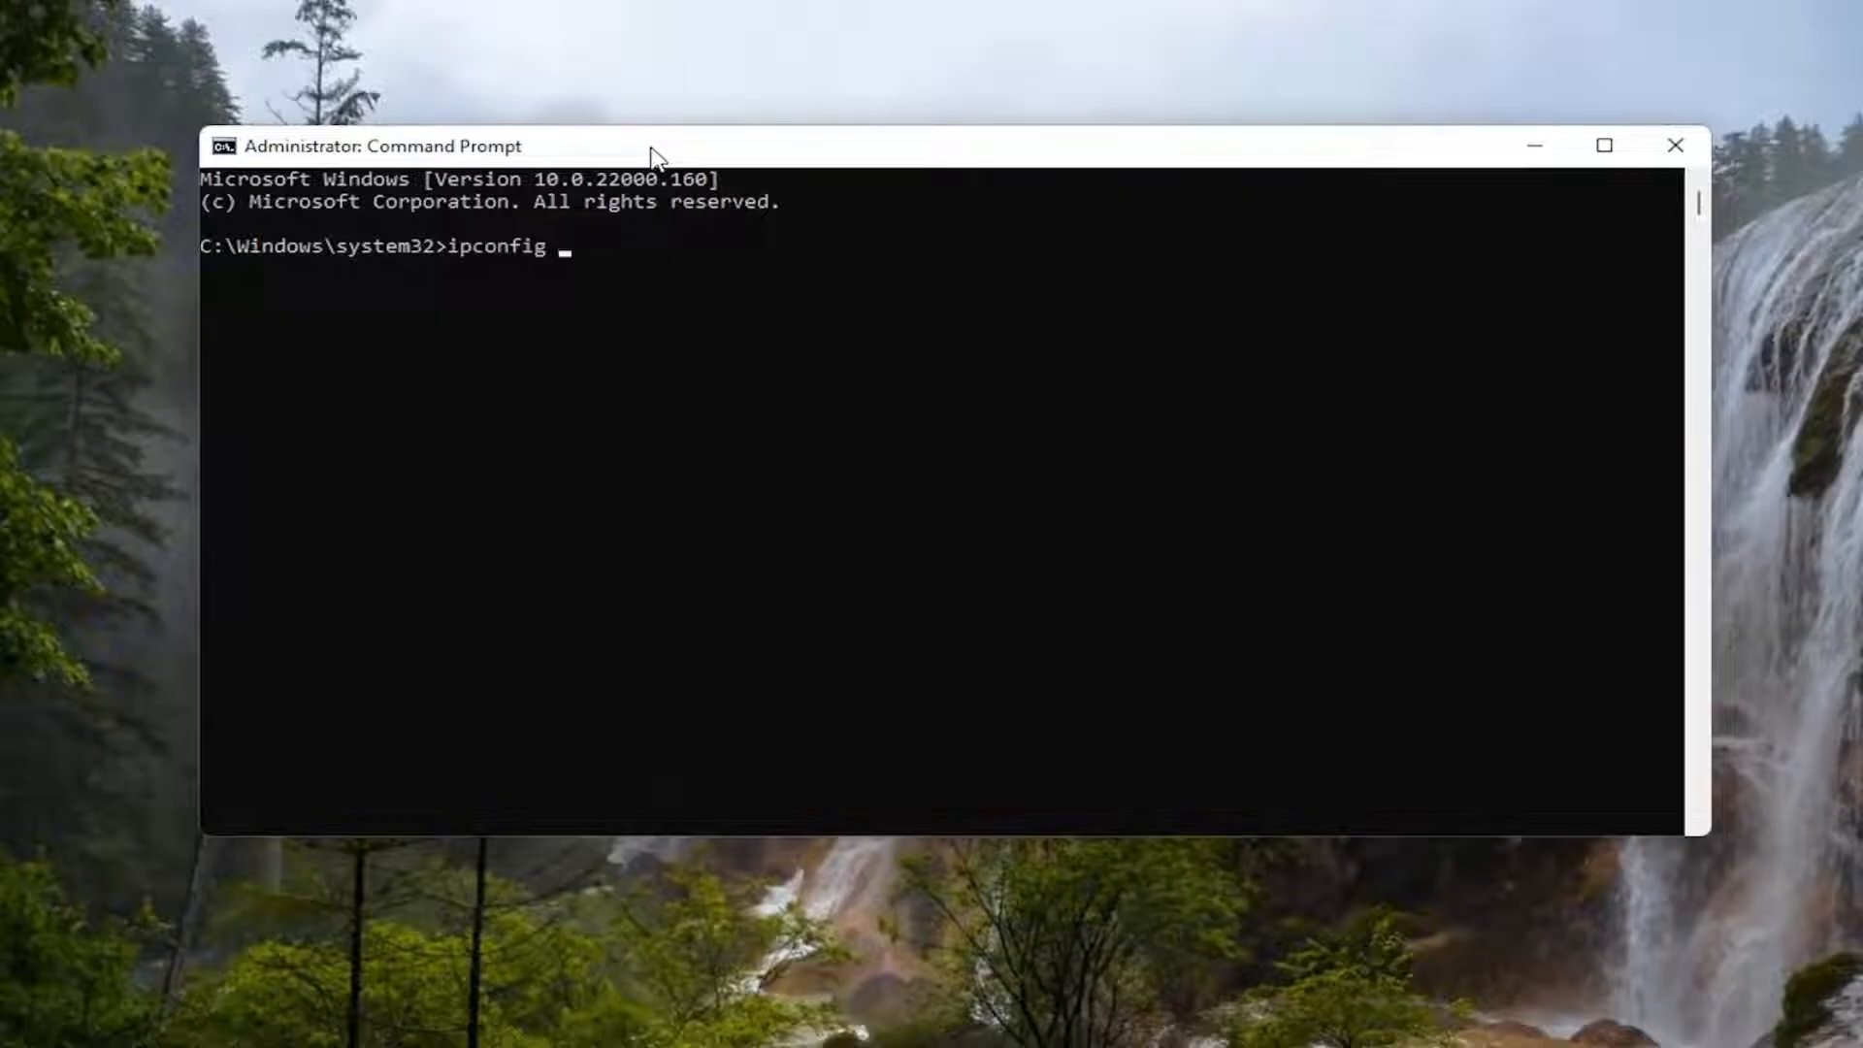
type("/flushd")
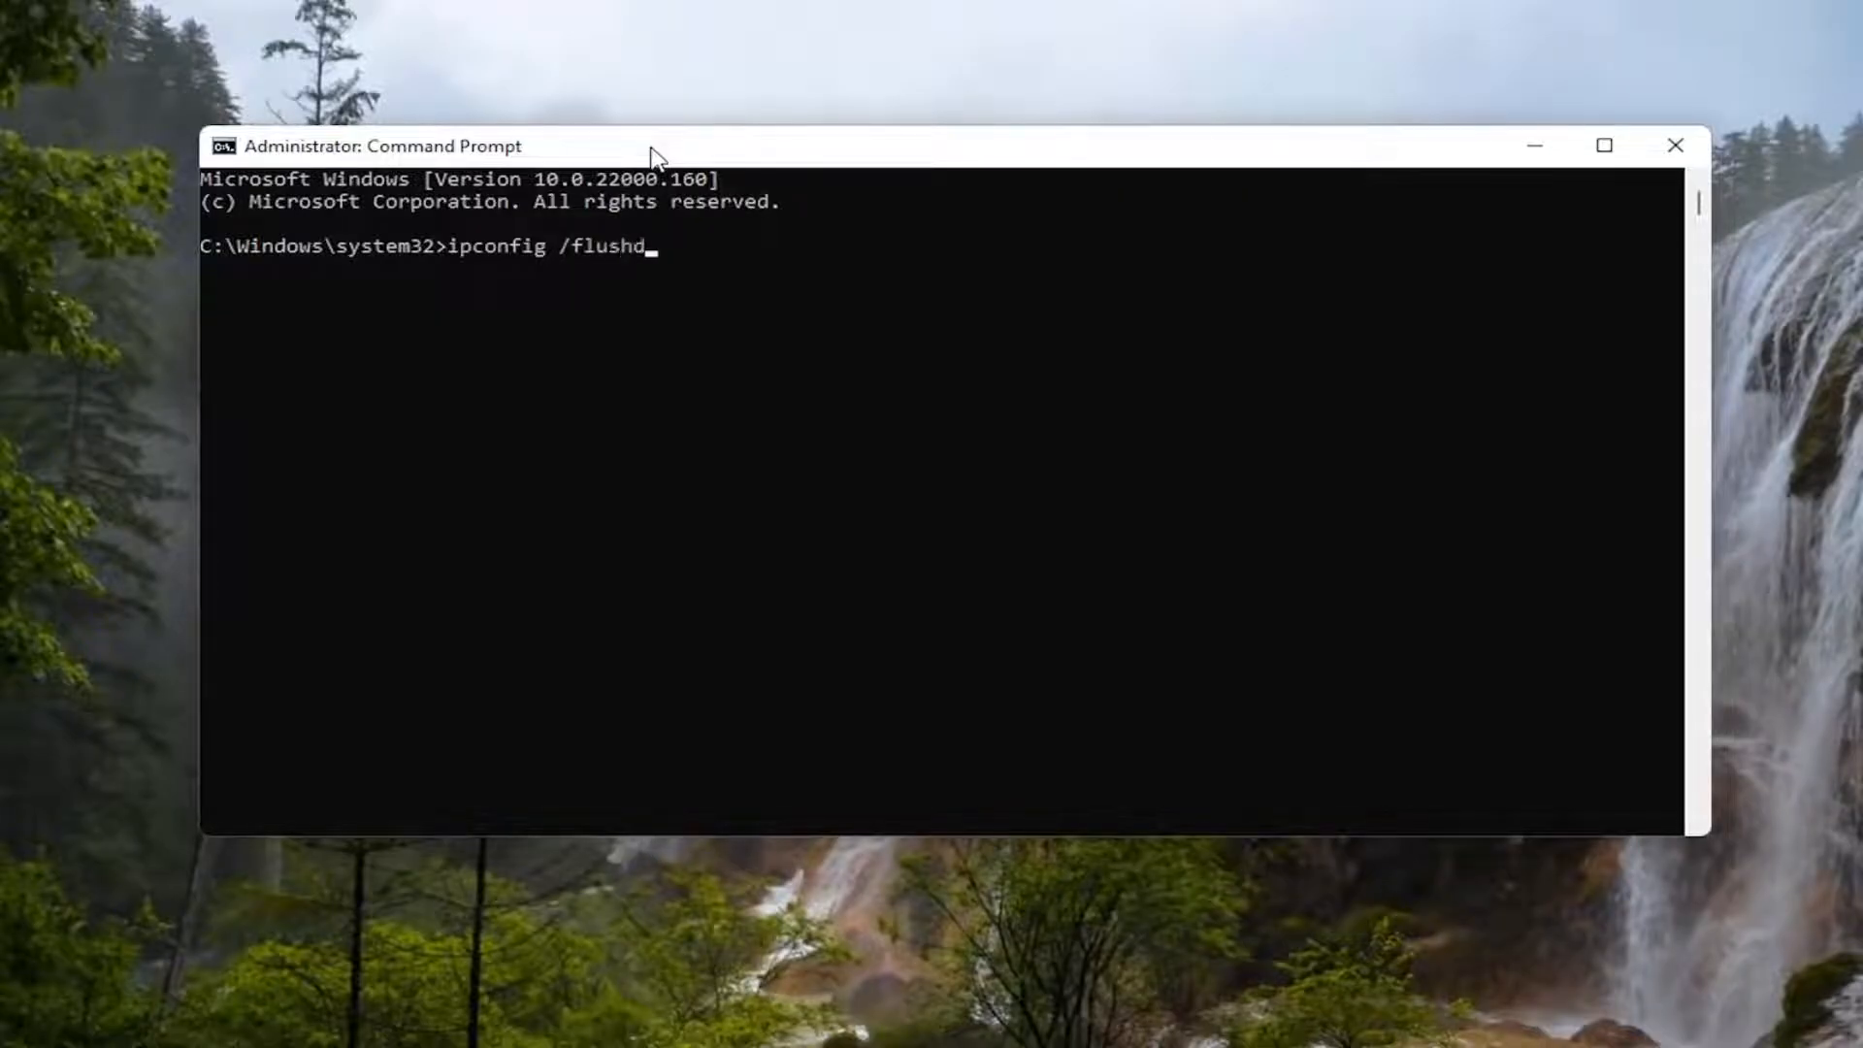
type("ns")
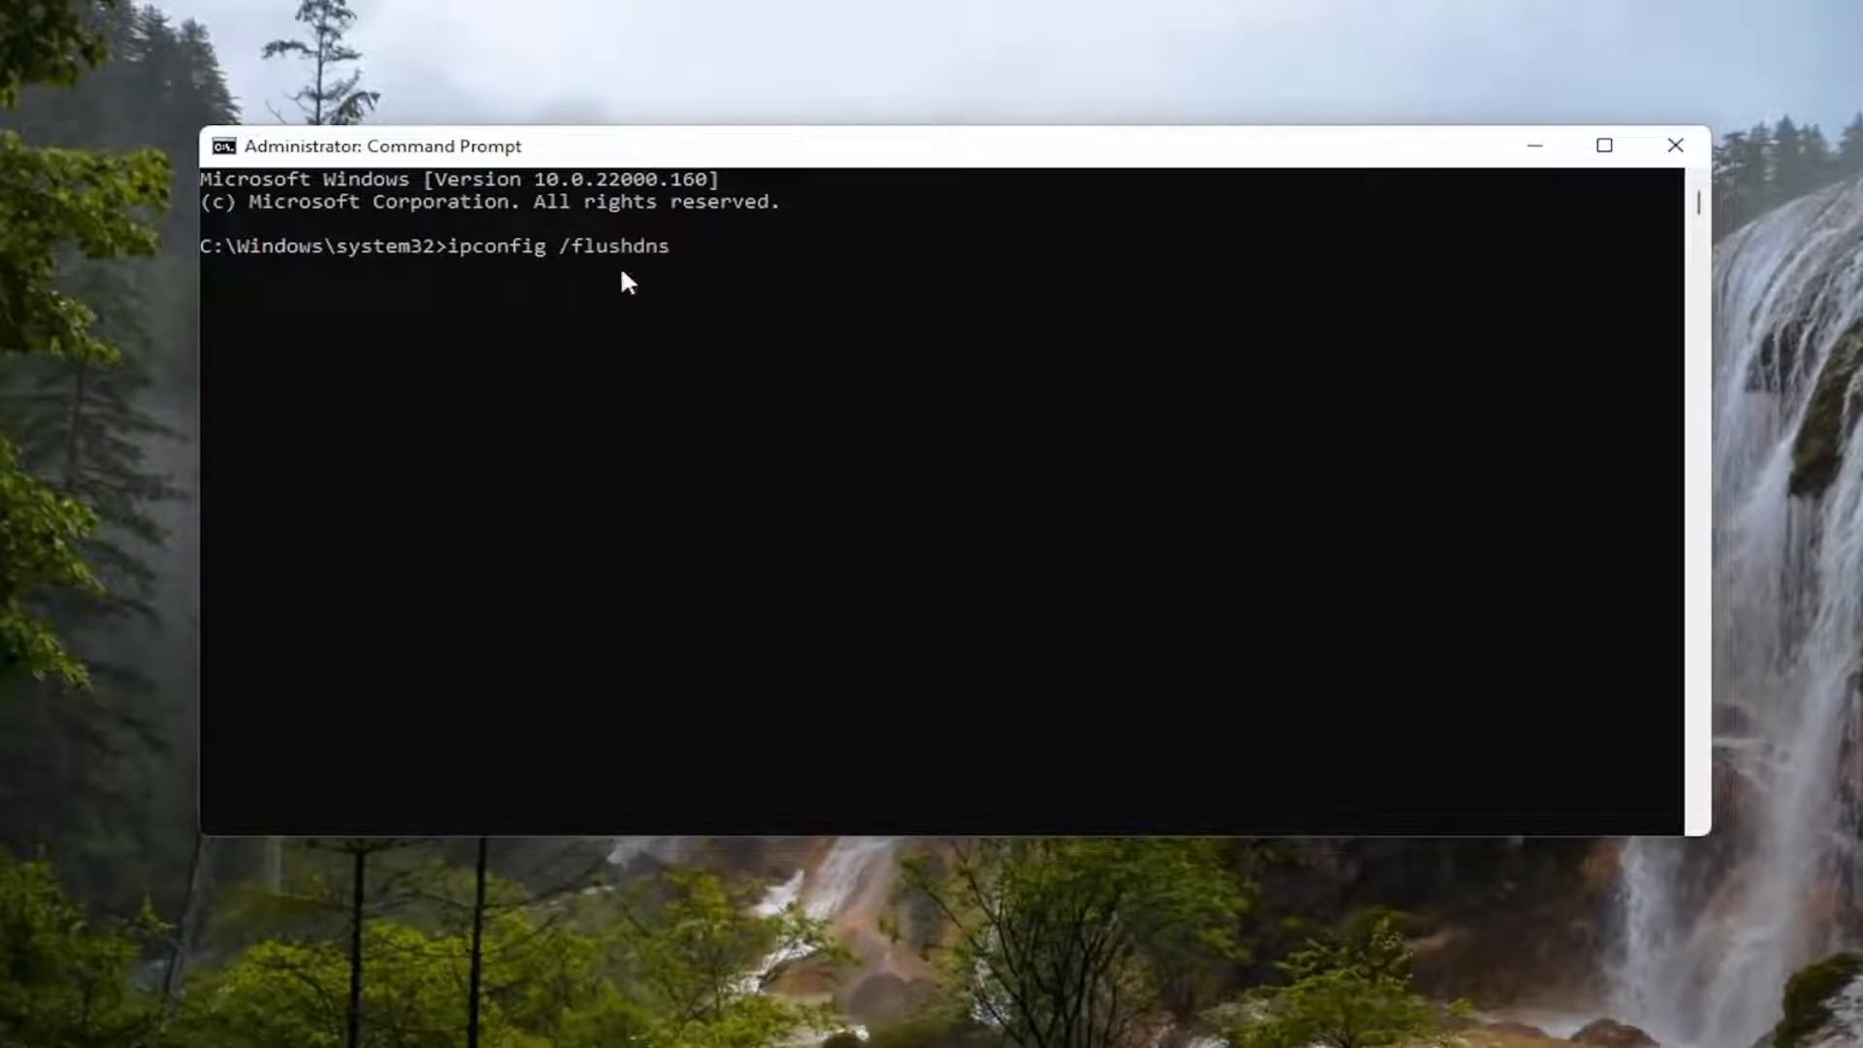
mouse_move(571, 334)
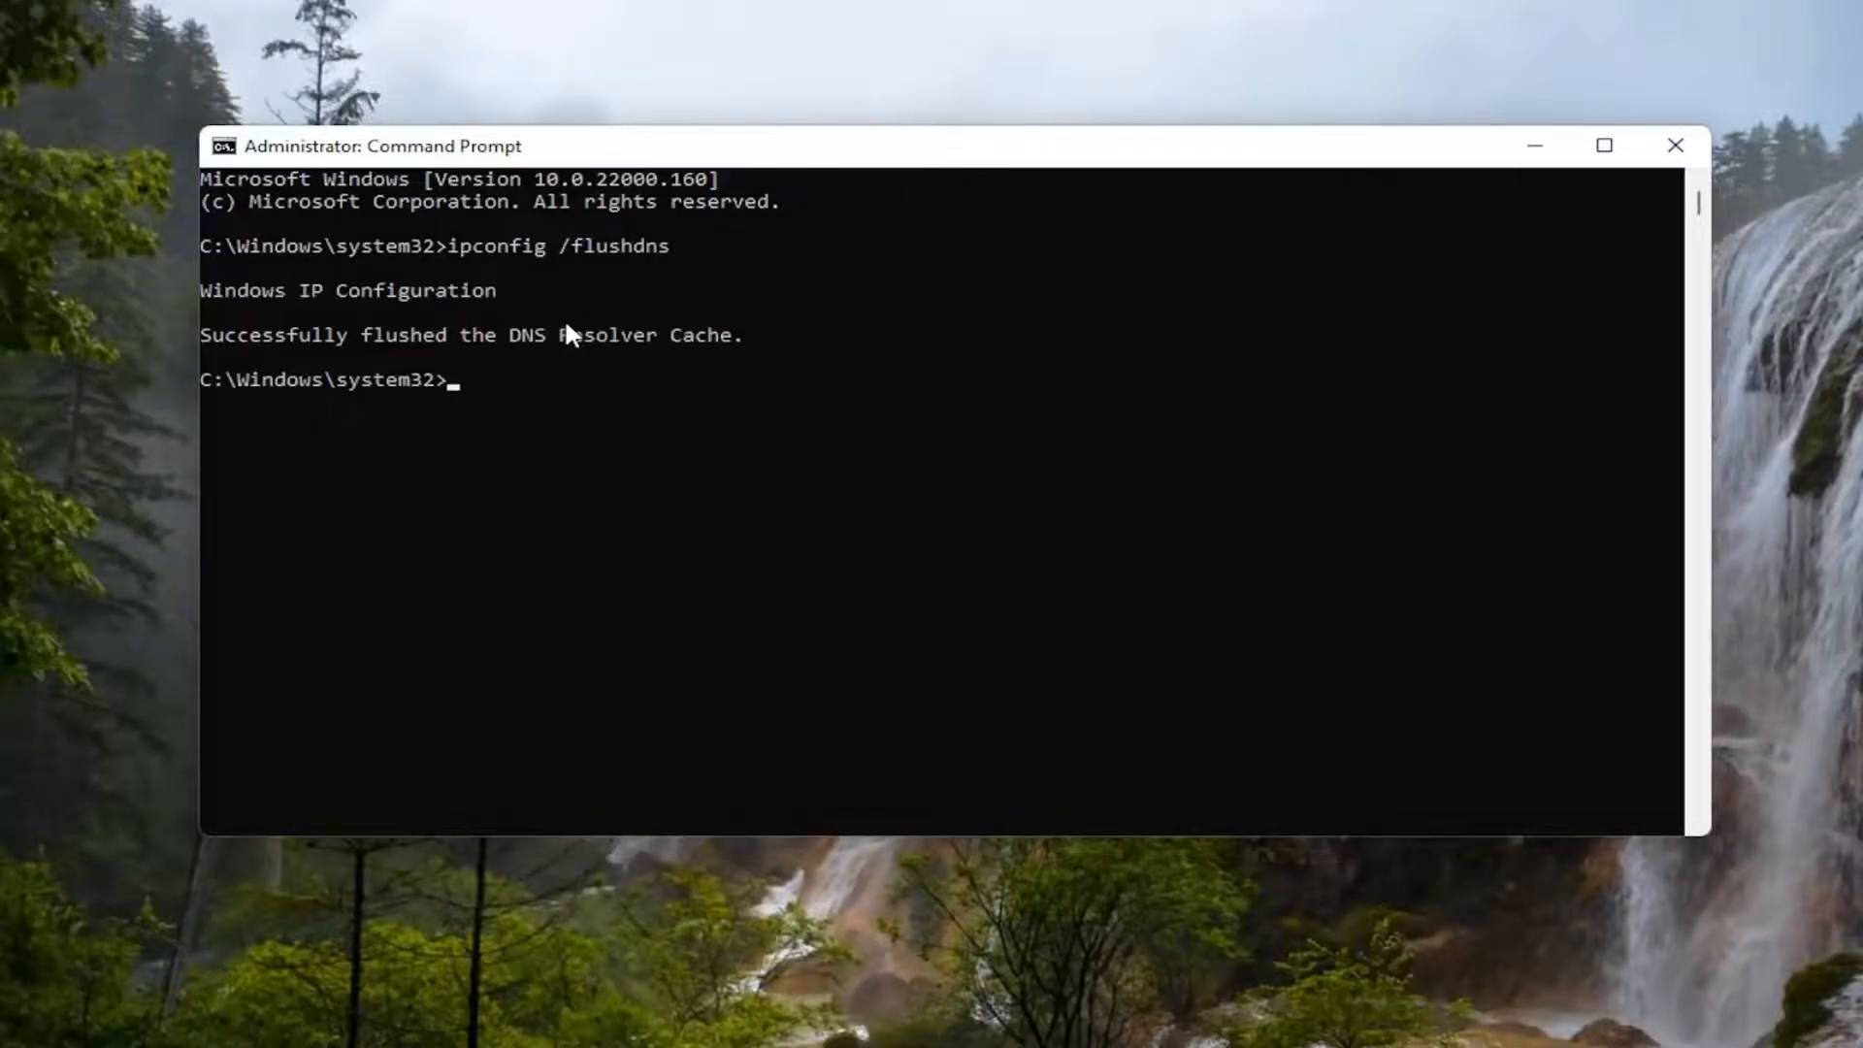
mouse_move(406, 344)
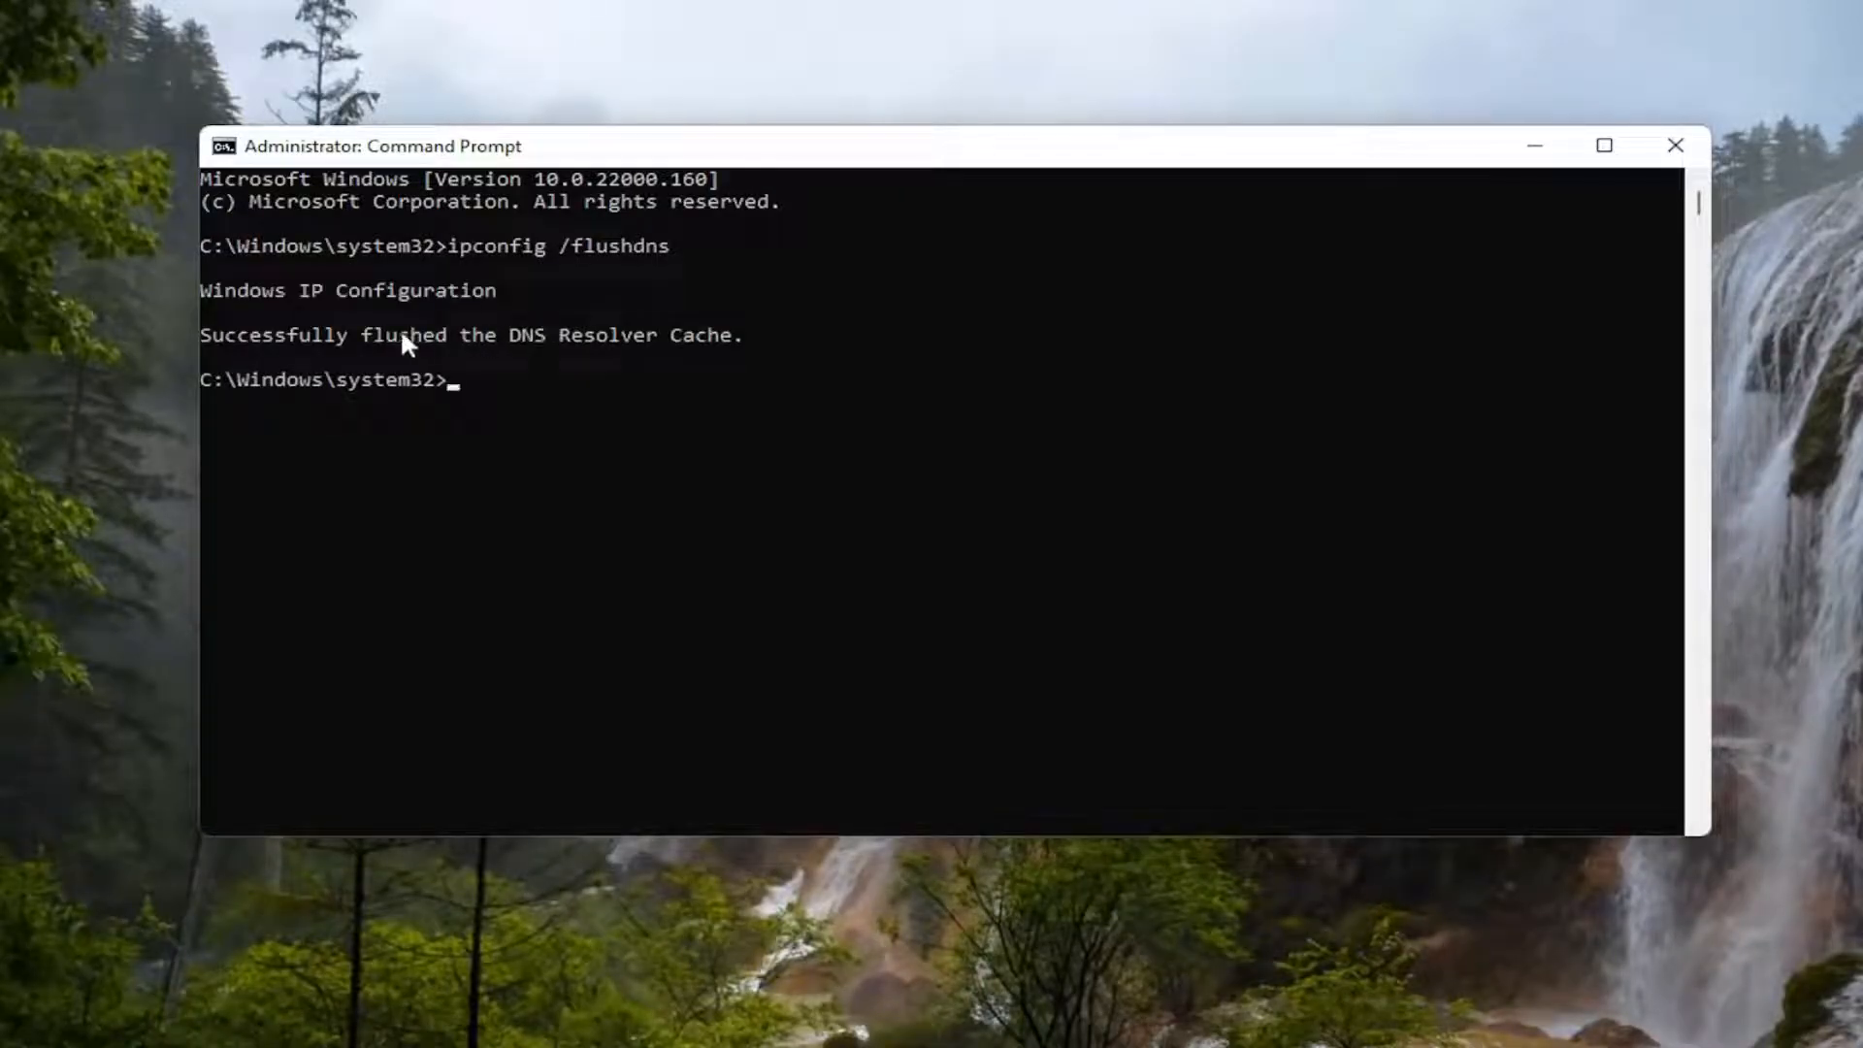
mouse_move(440, 362)
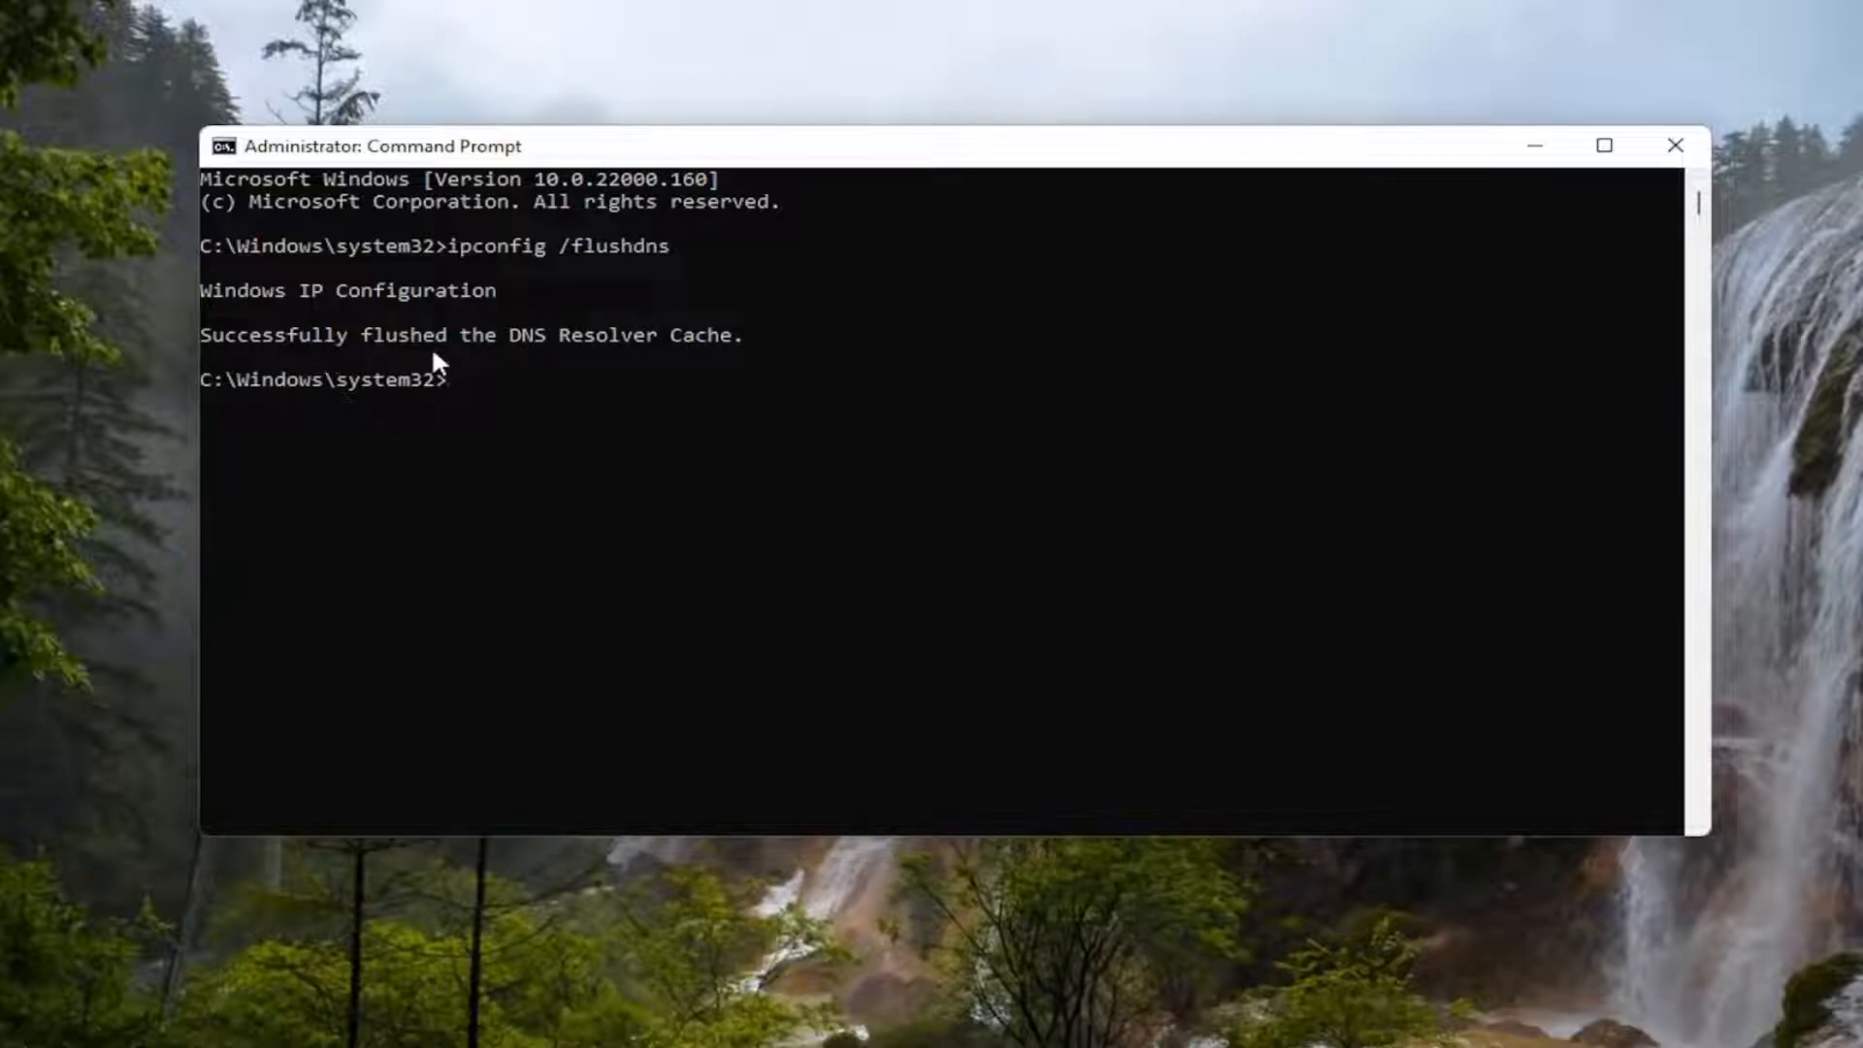
mouse_move(678, 565)
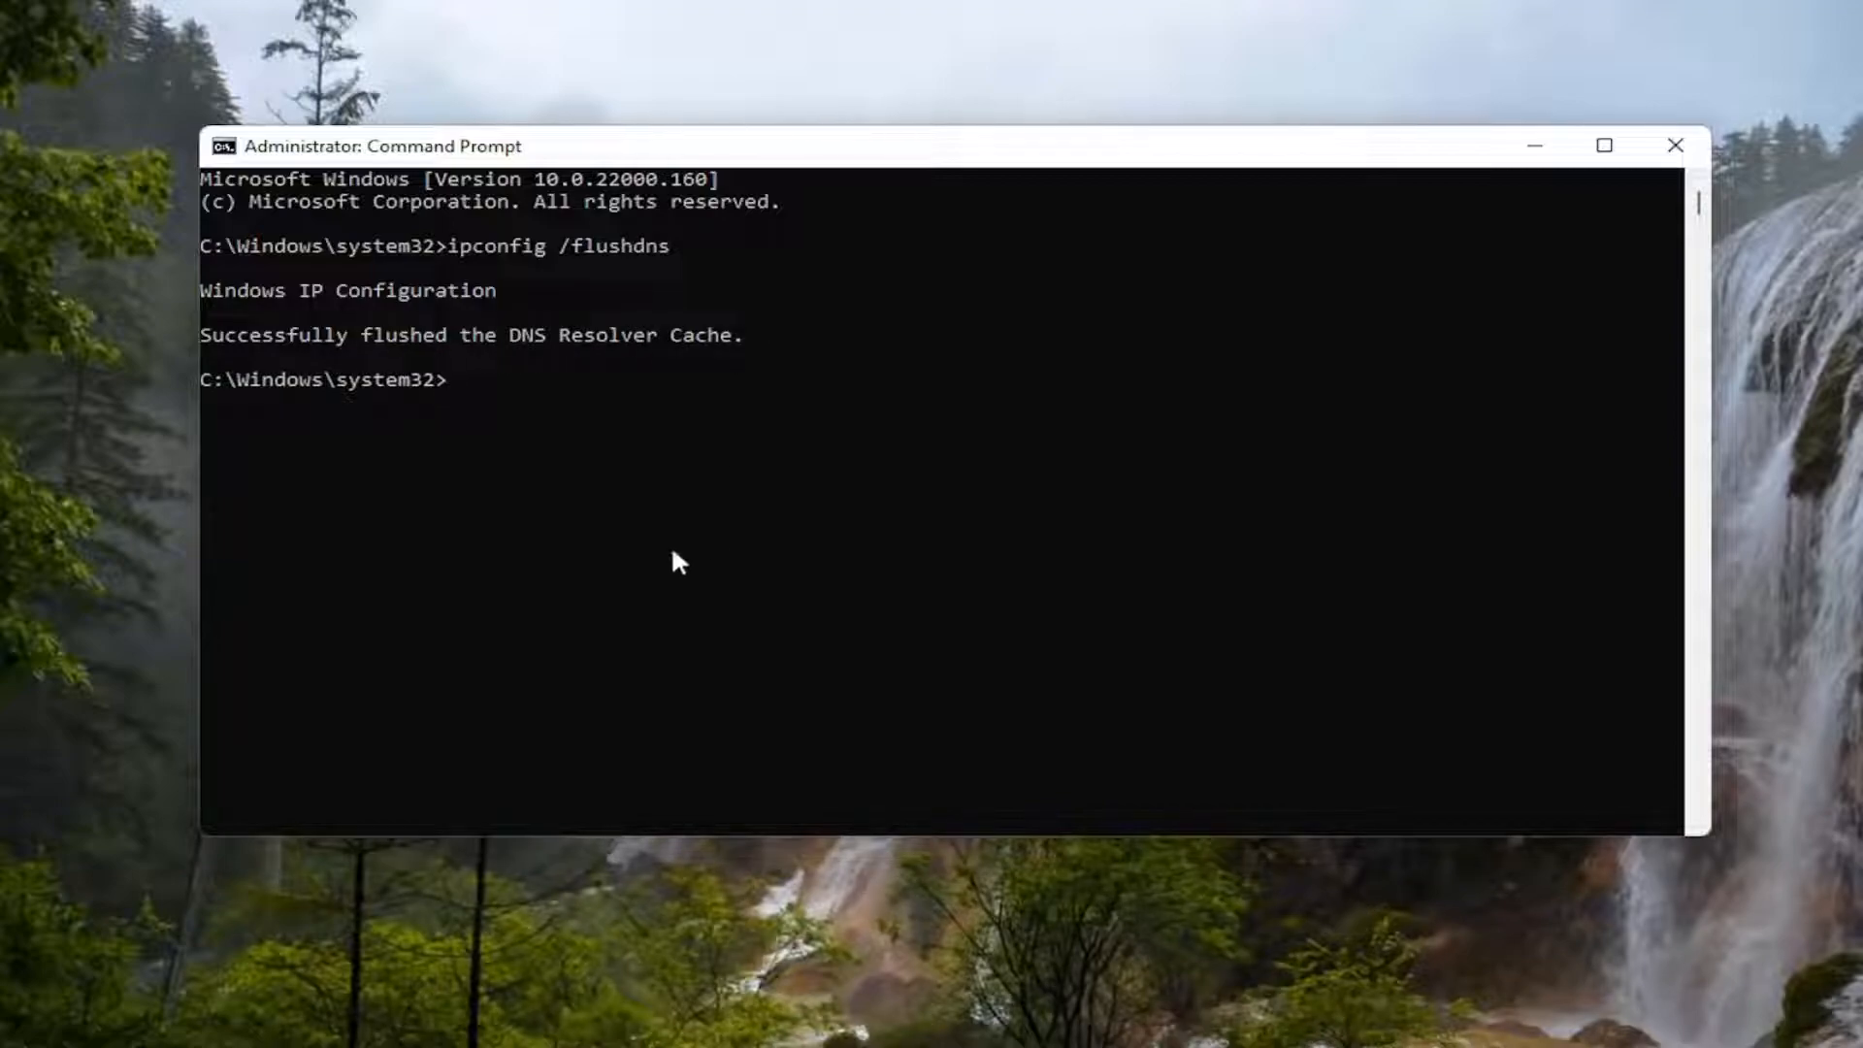
Run 'netsh winsock reset', minimize the window, and open the Start quick menu
type("netsh")
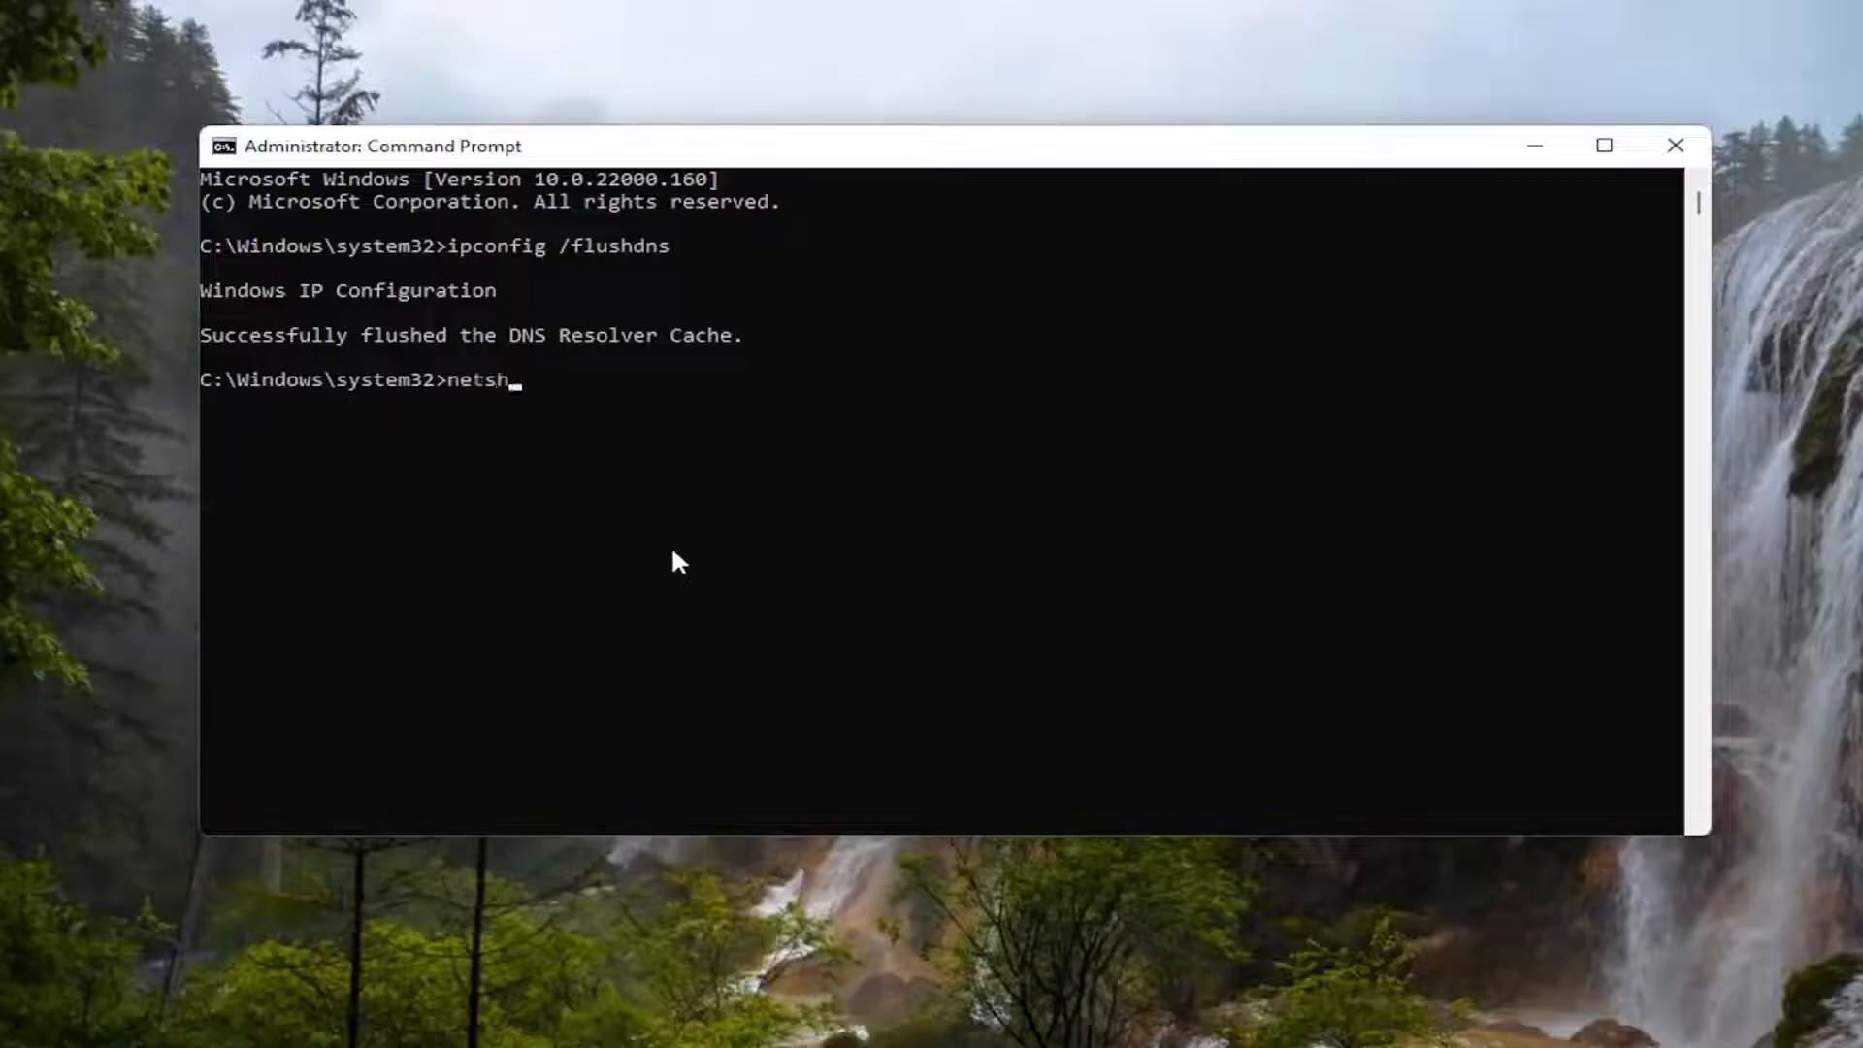
type("win")
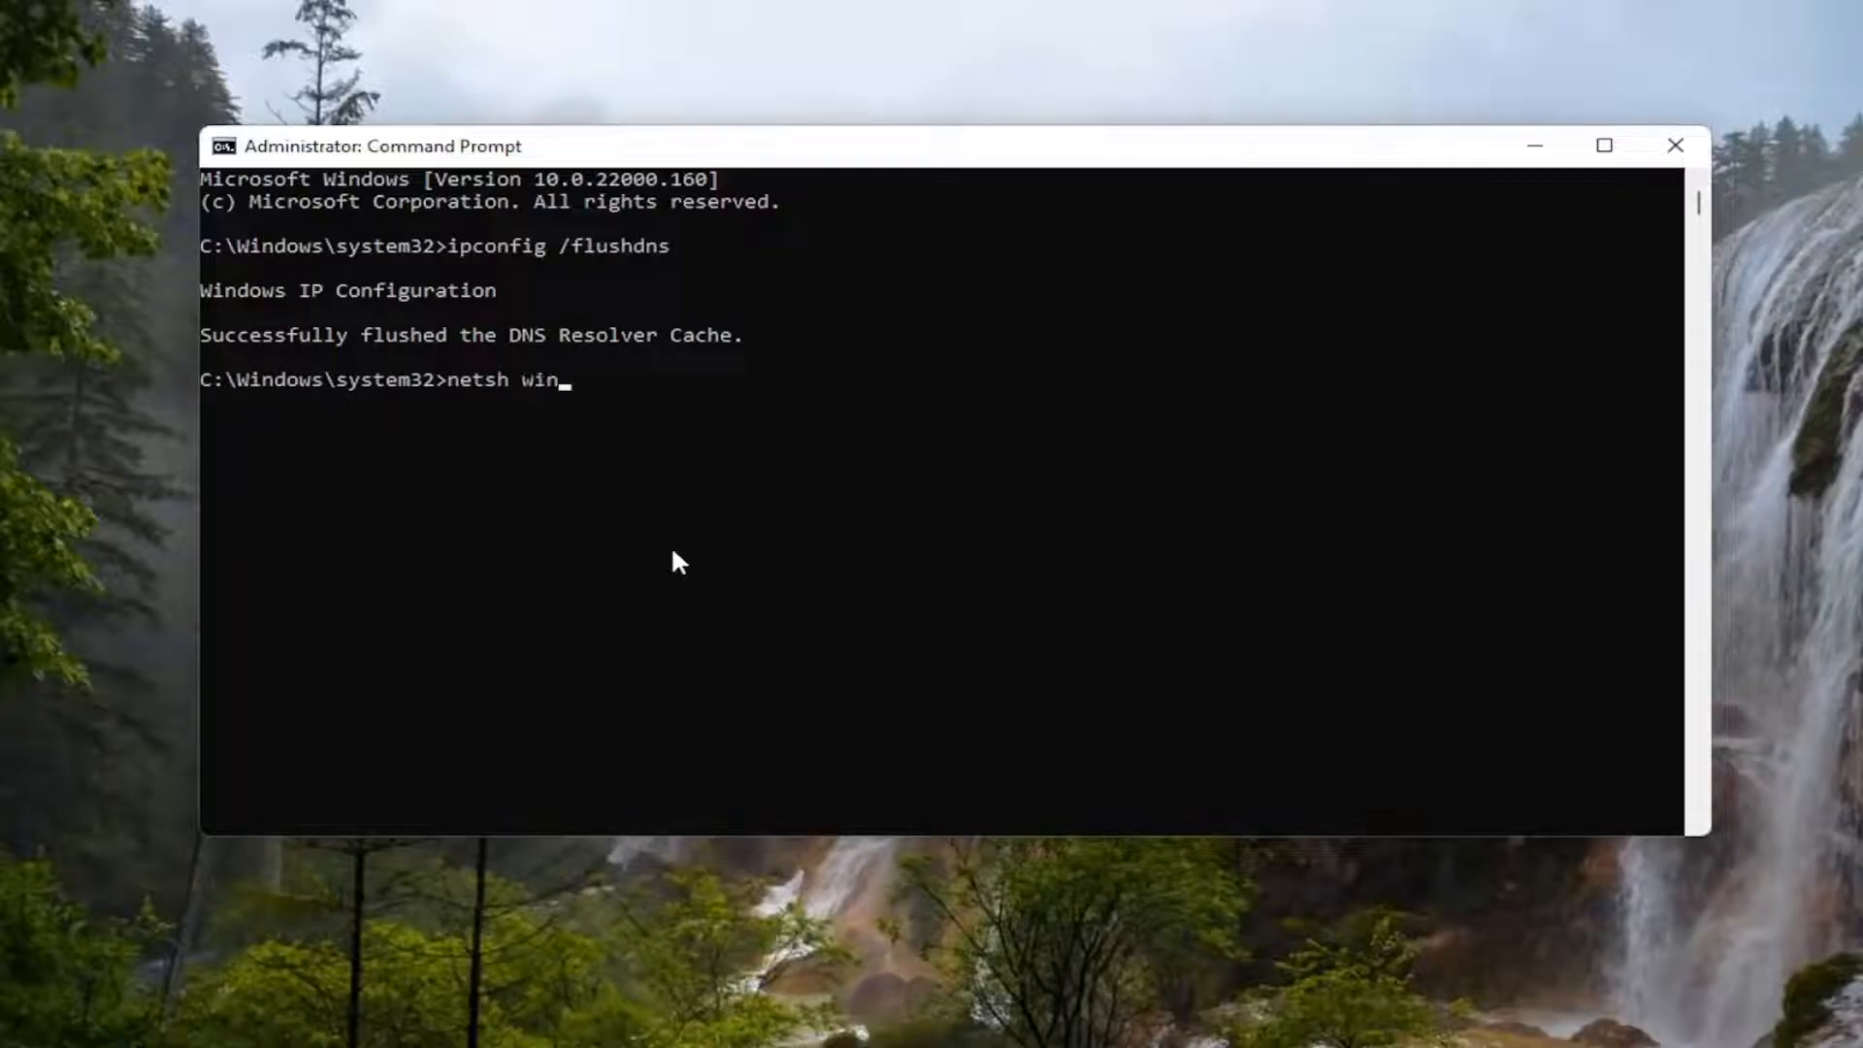
type("sock r")
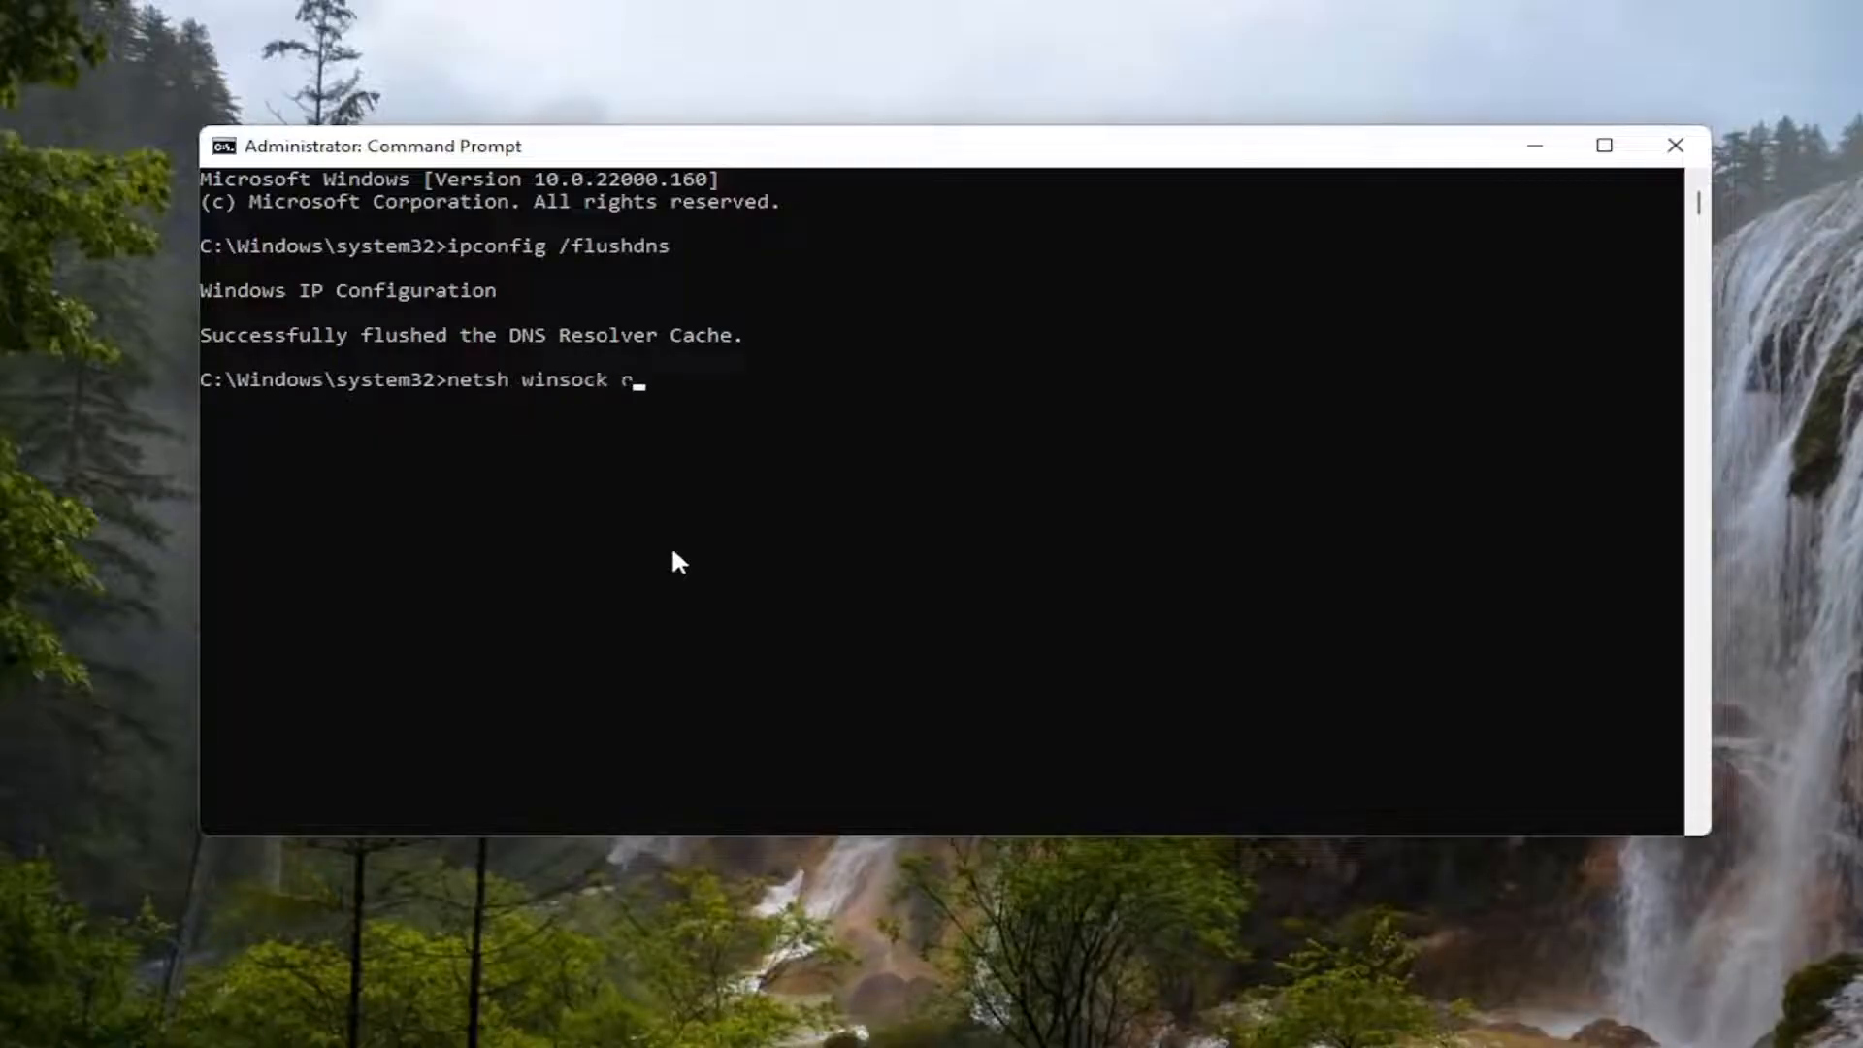
type("eset")
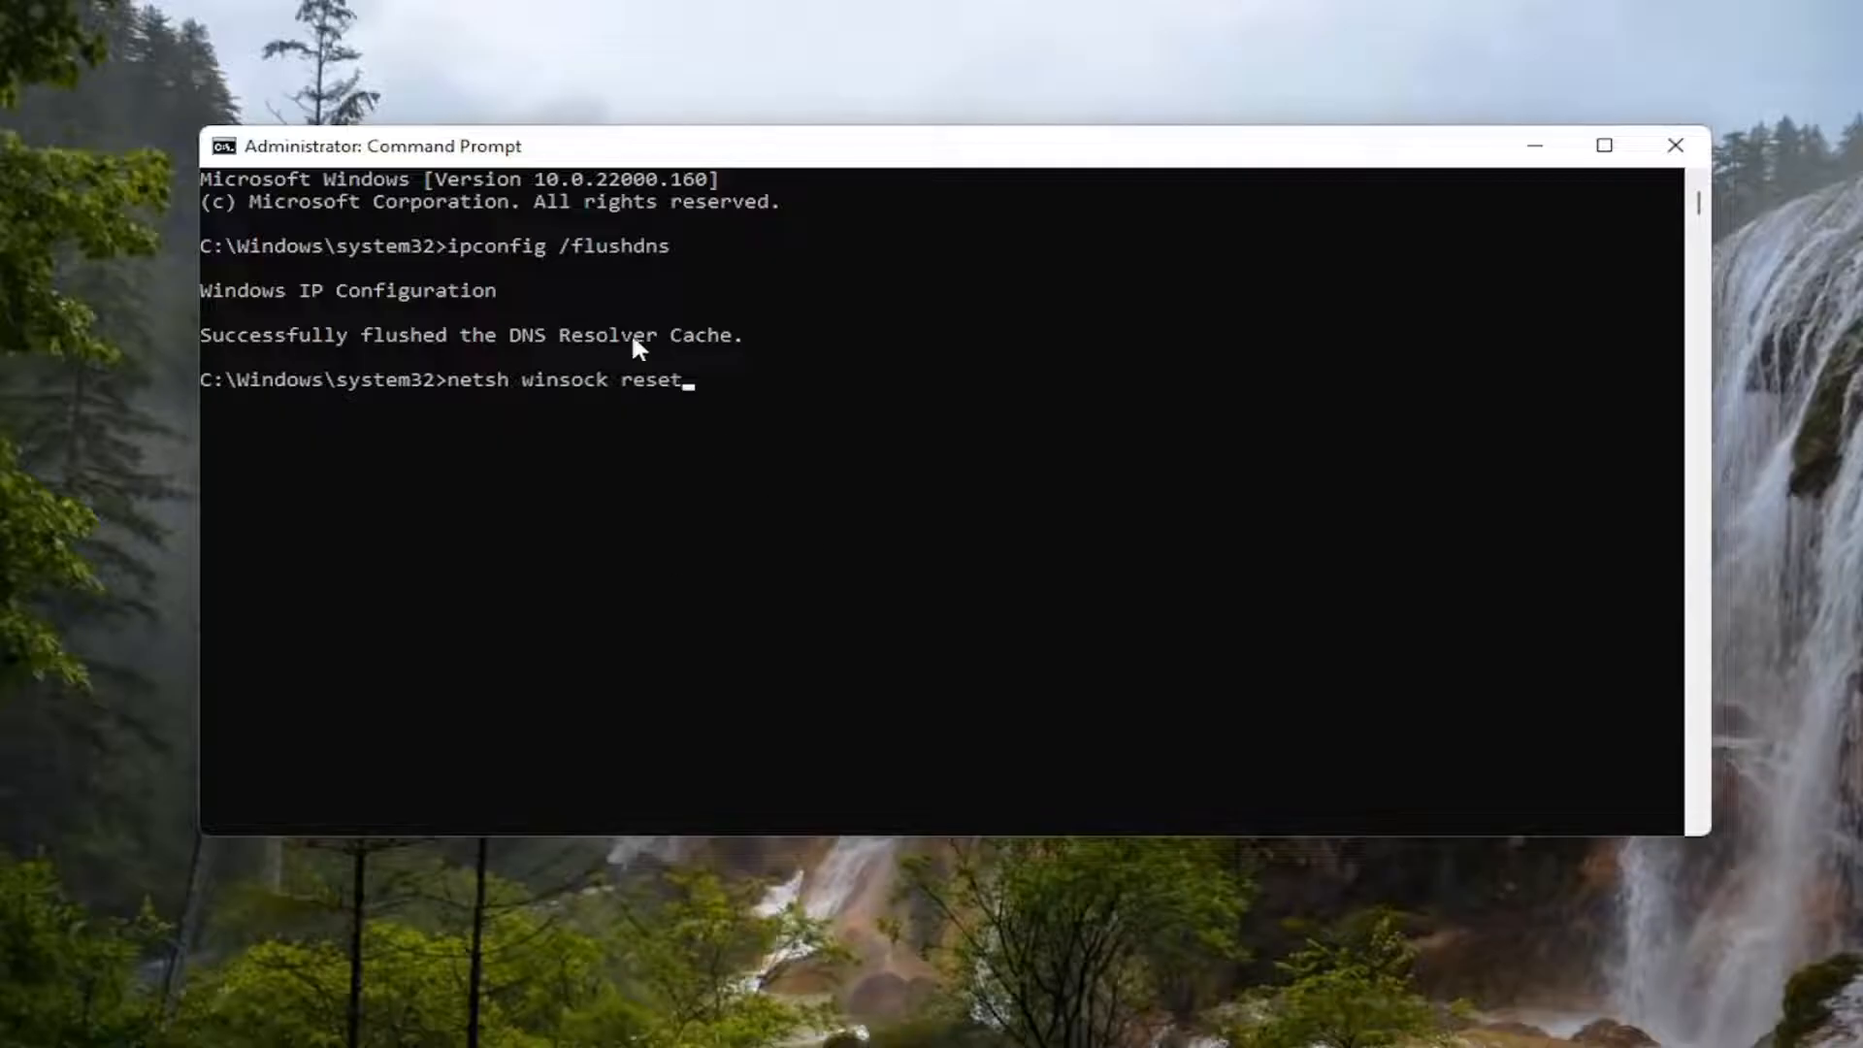
key("Return")
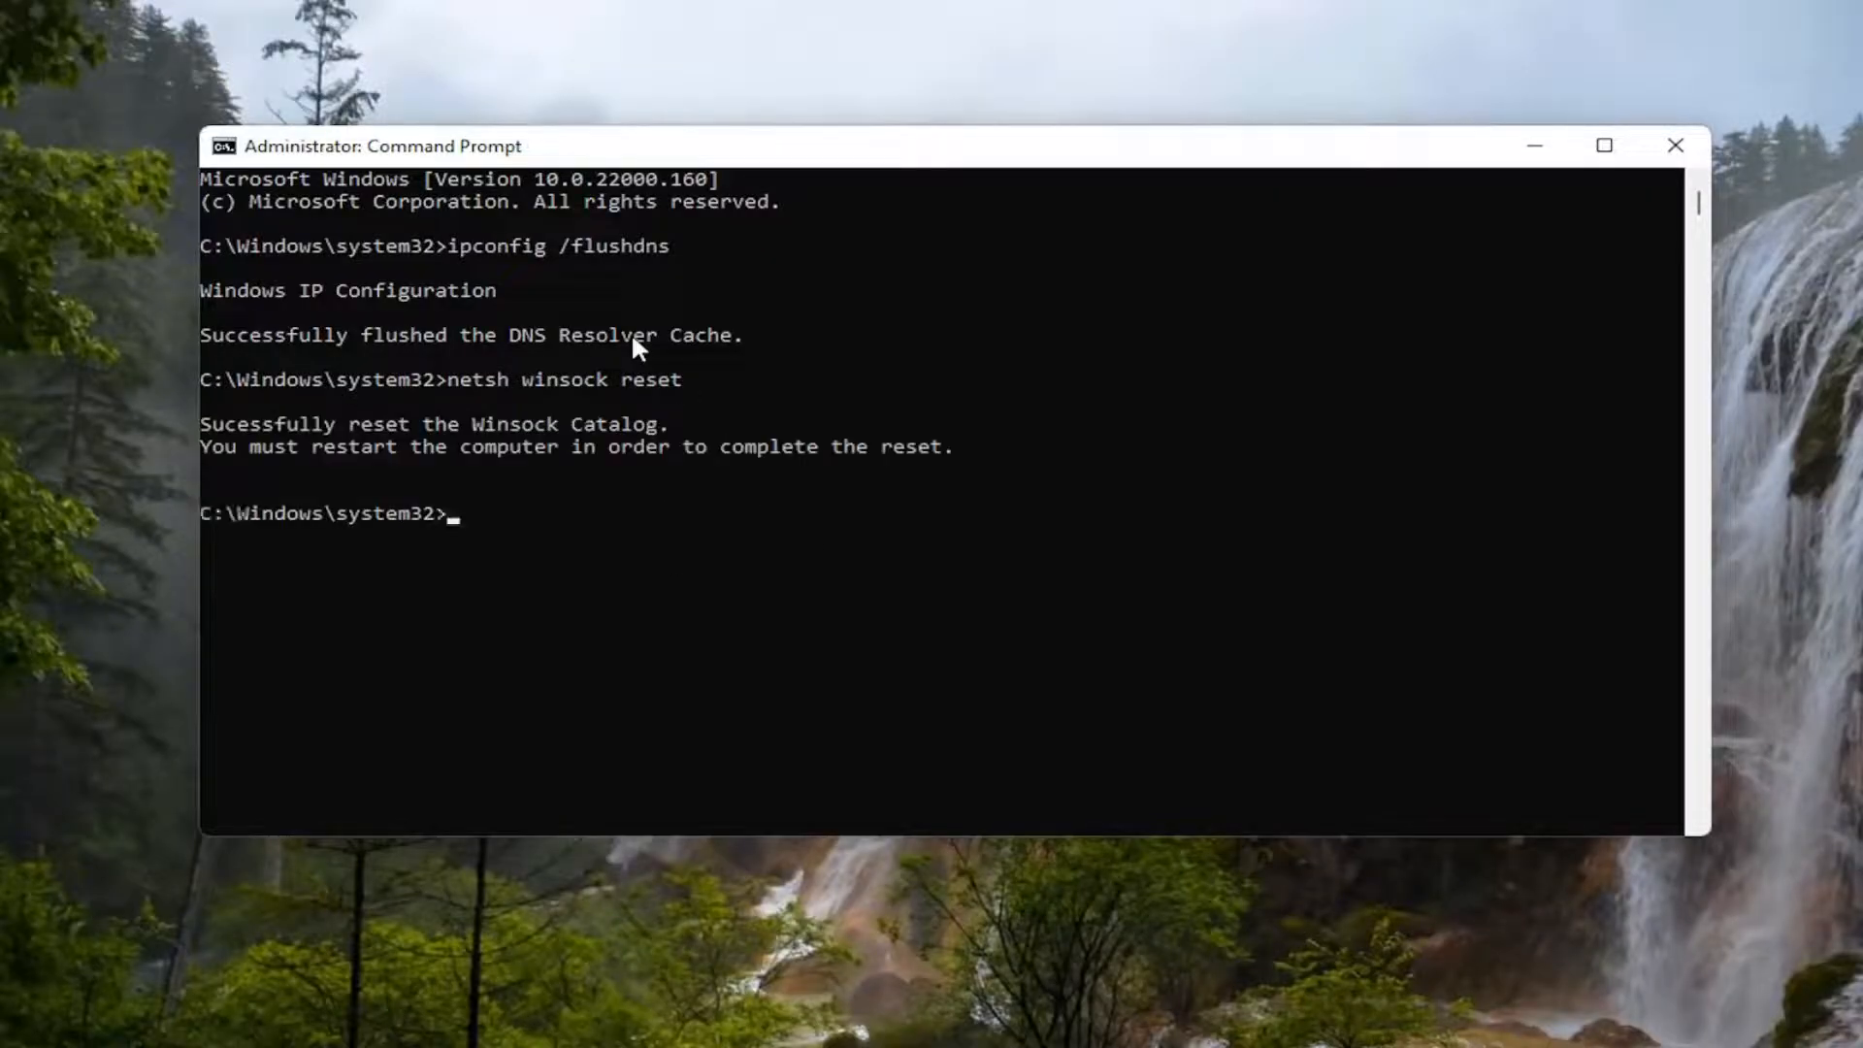
mouse_move(496, 461)
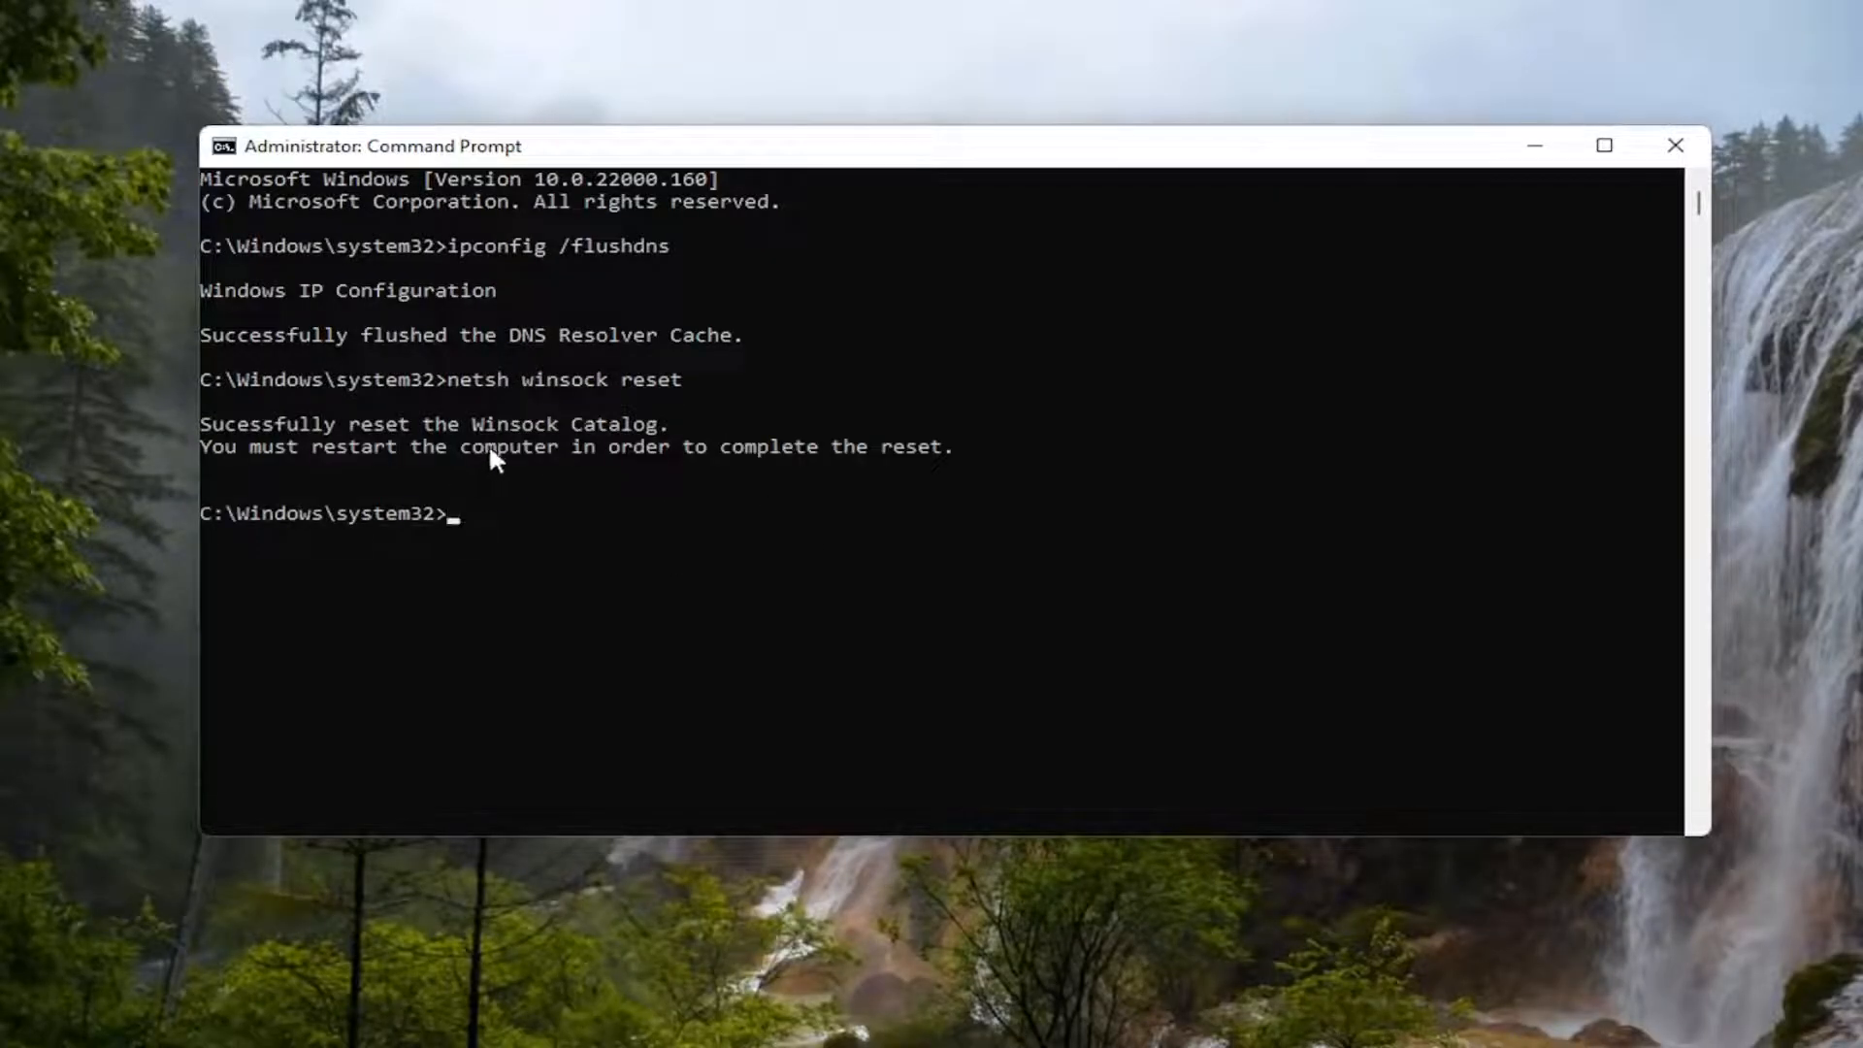
mouse_move(536, 471)
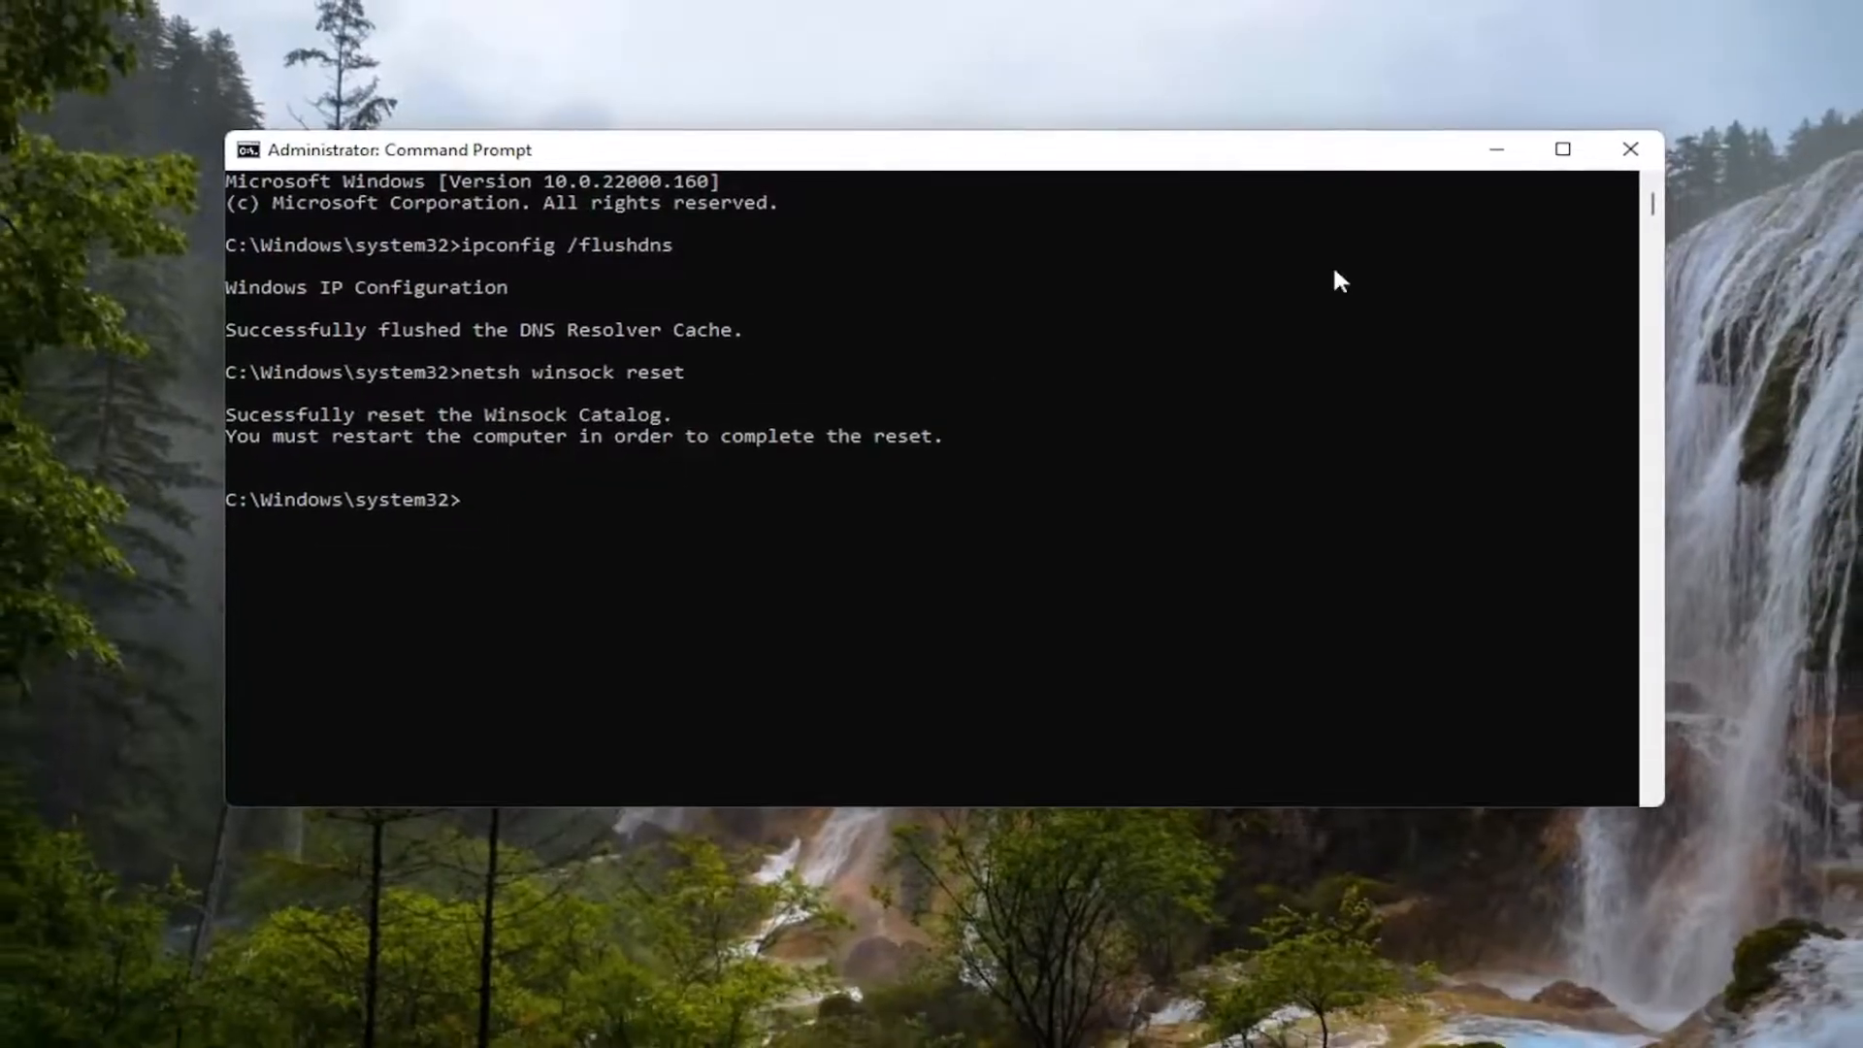
left_click(1629, 149)
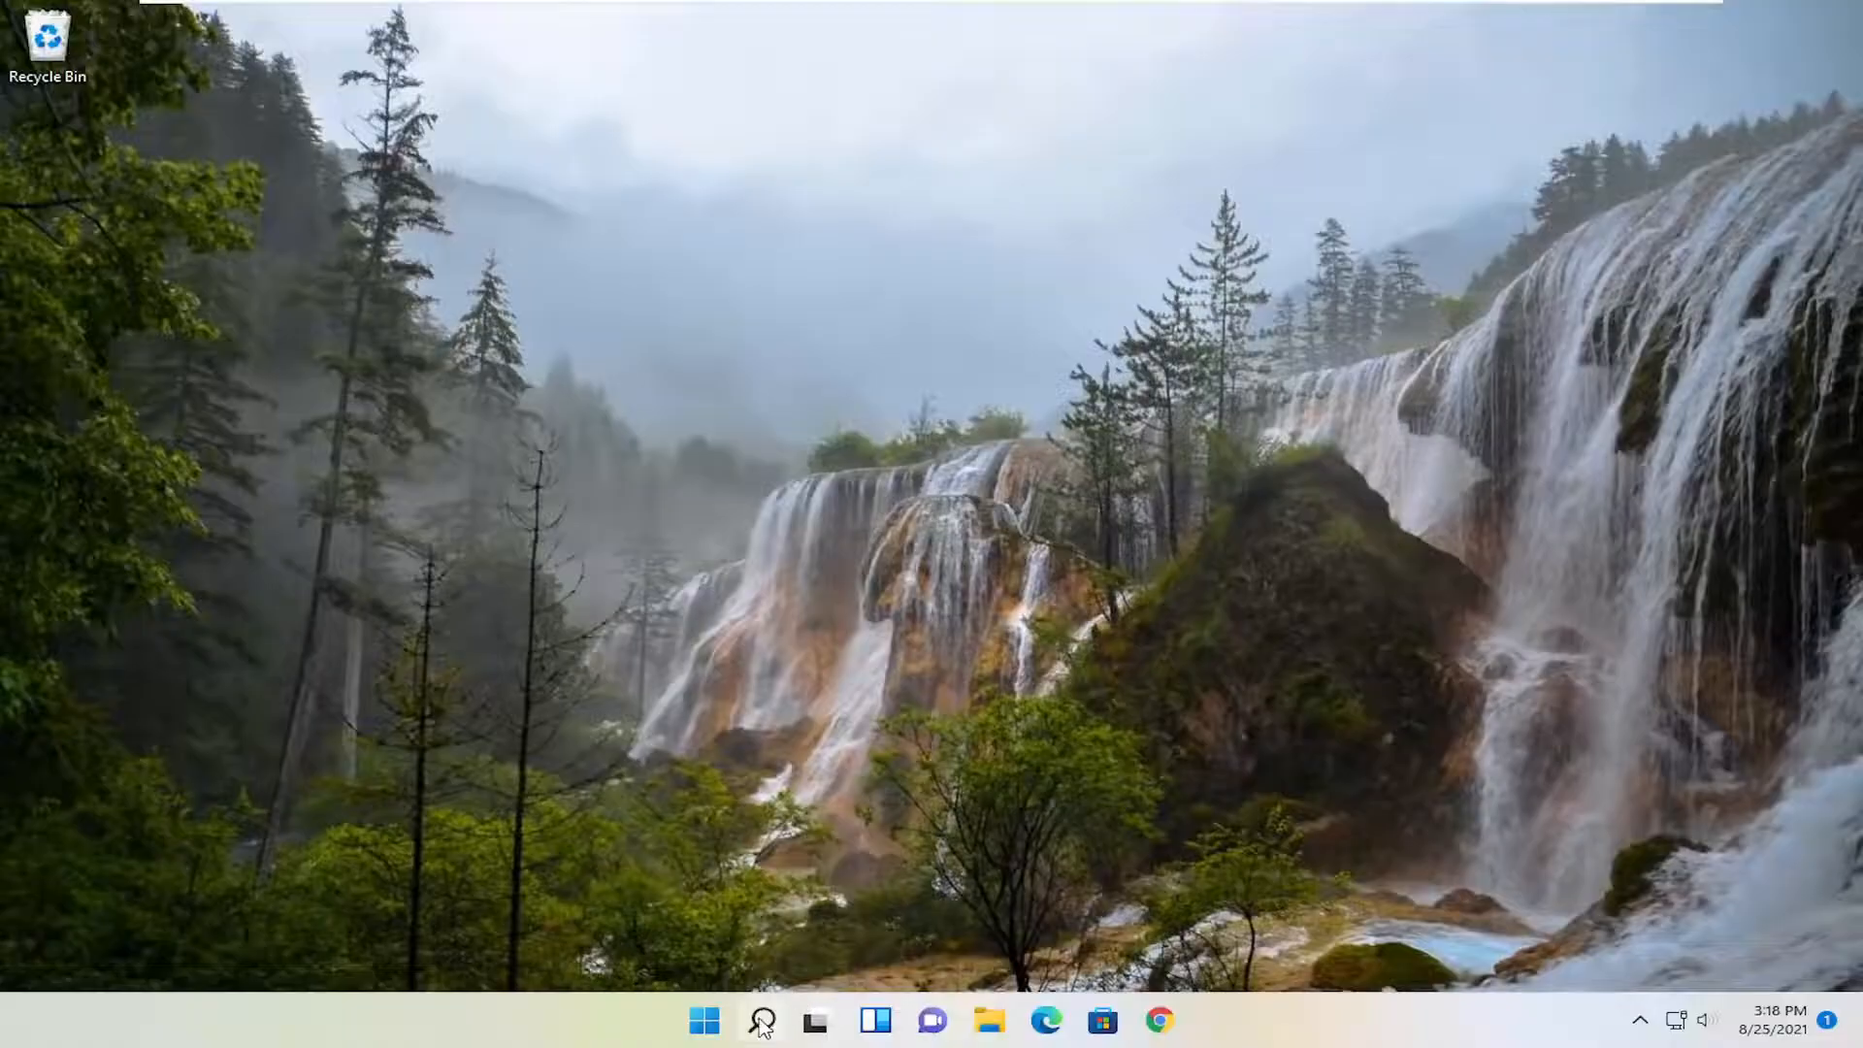
right_click(704, 1020)
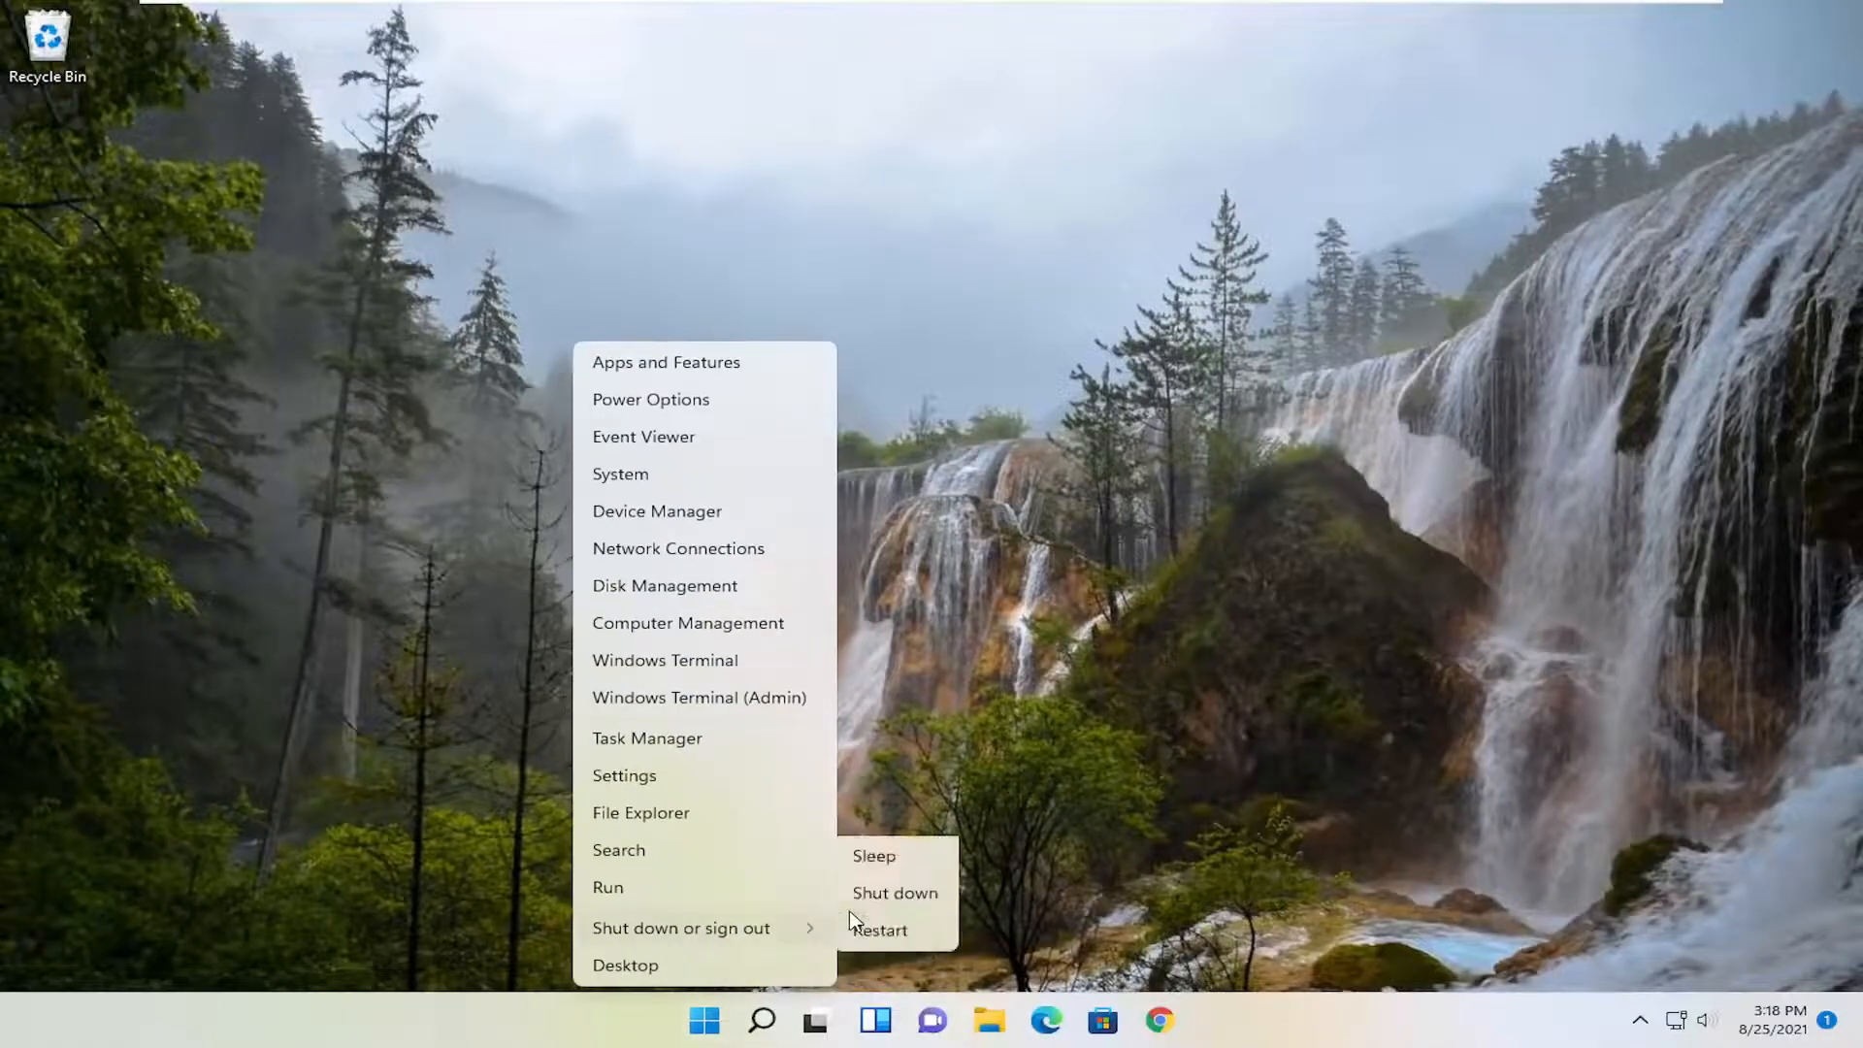